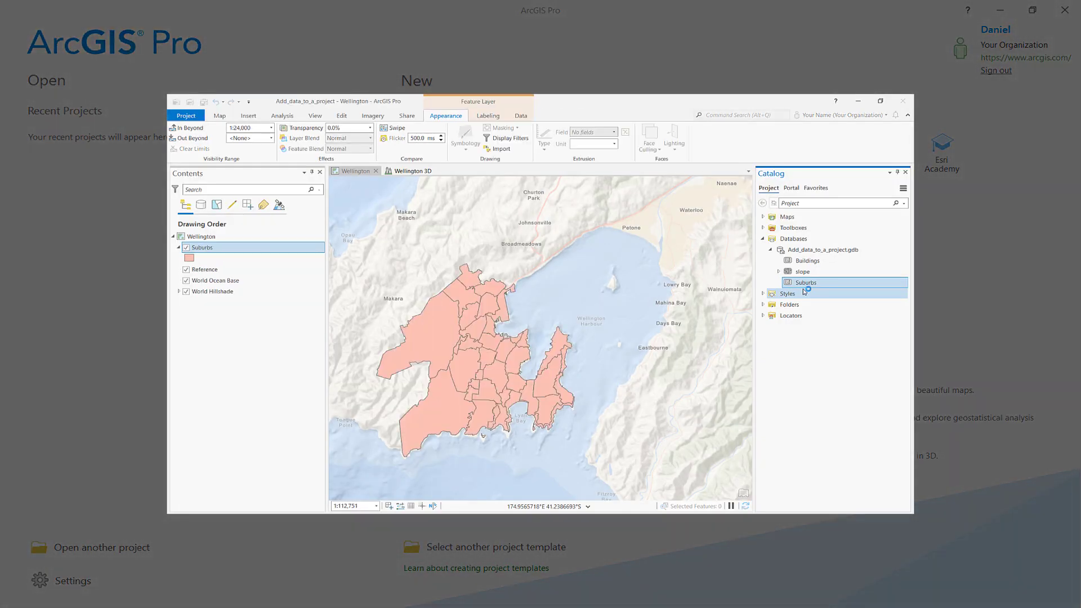
Browse the ArcGIS Pro start page before opening a project.
click(411, 170)
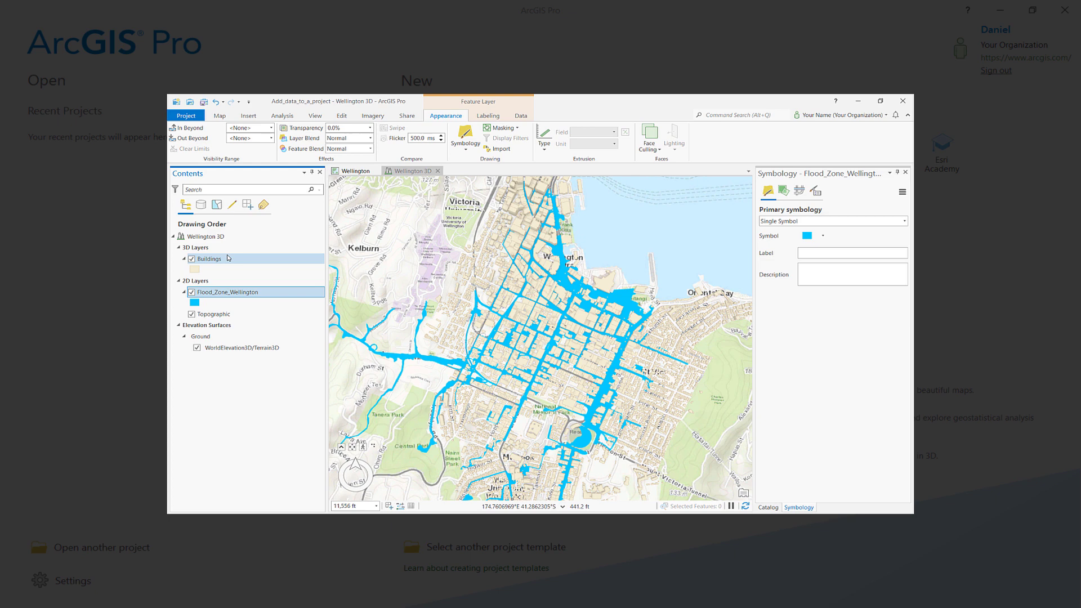
click(205, 236)
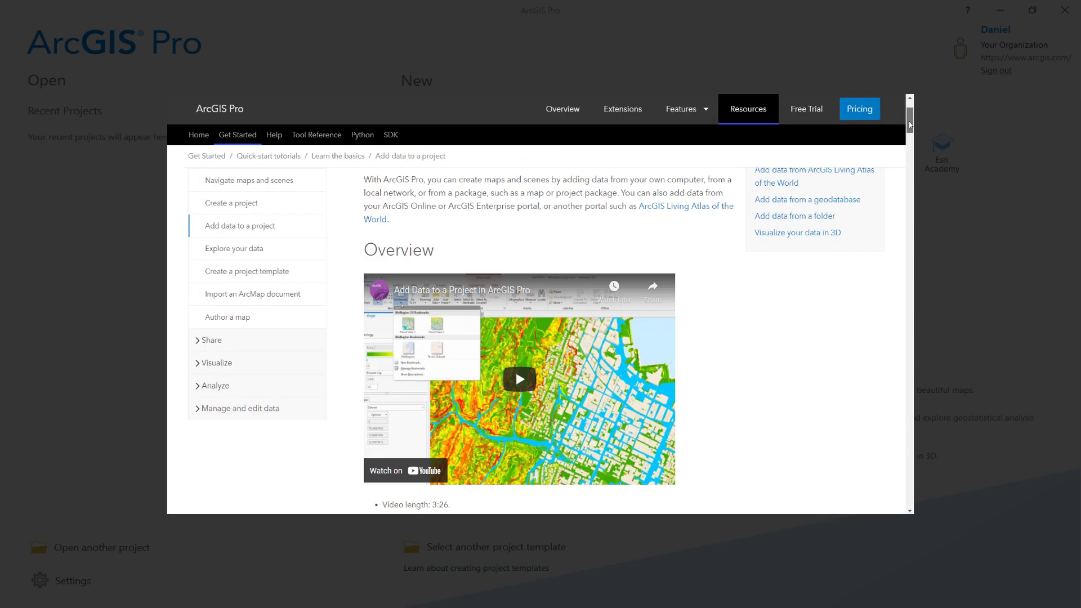
scroll(down, 3)
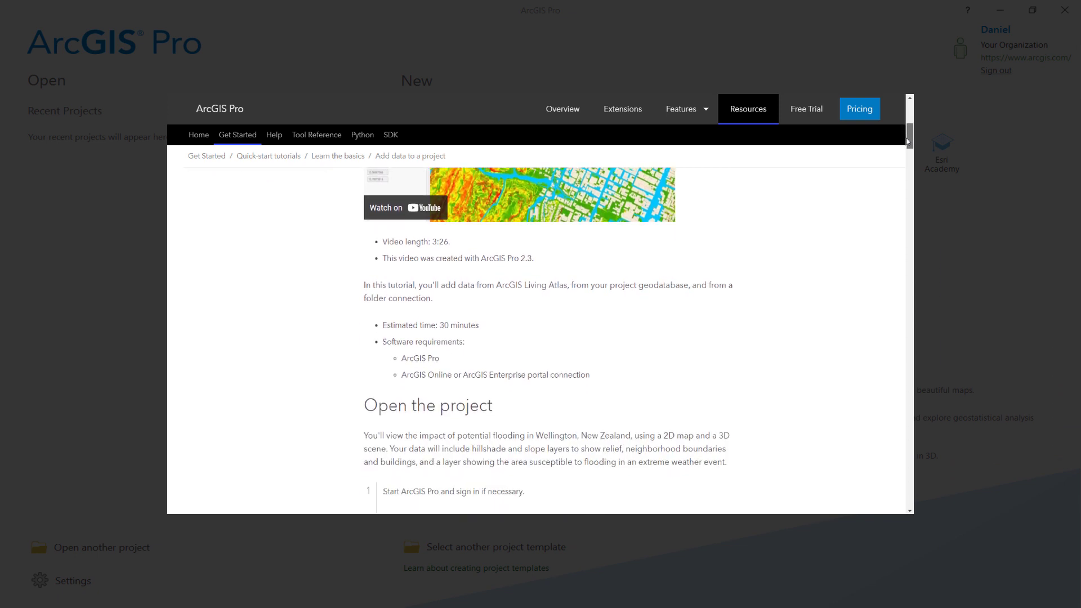
scroll(down, 3)
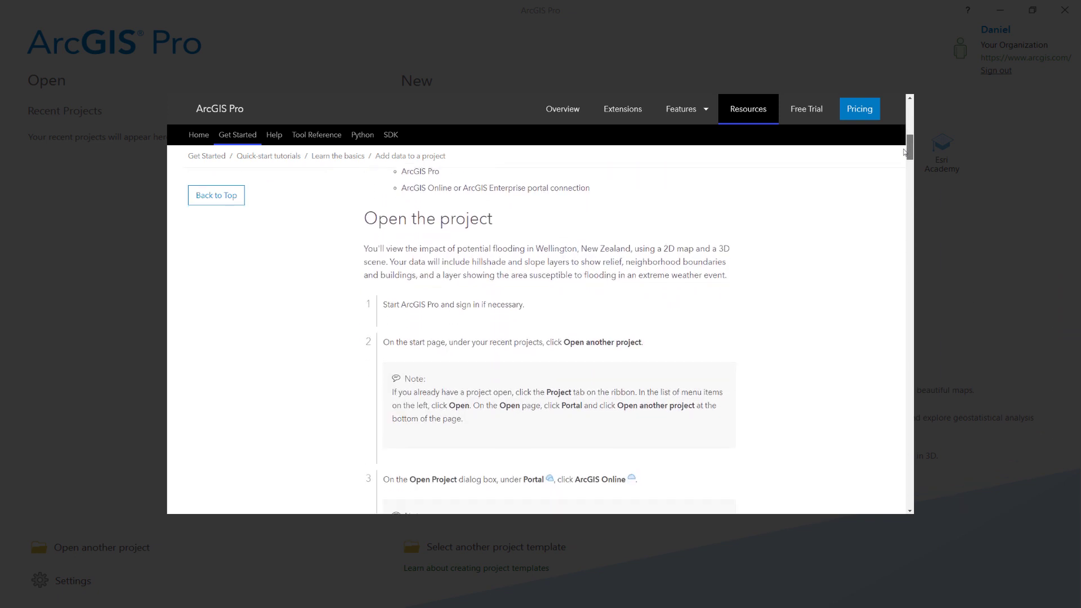
scroll(down, 3)
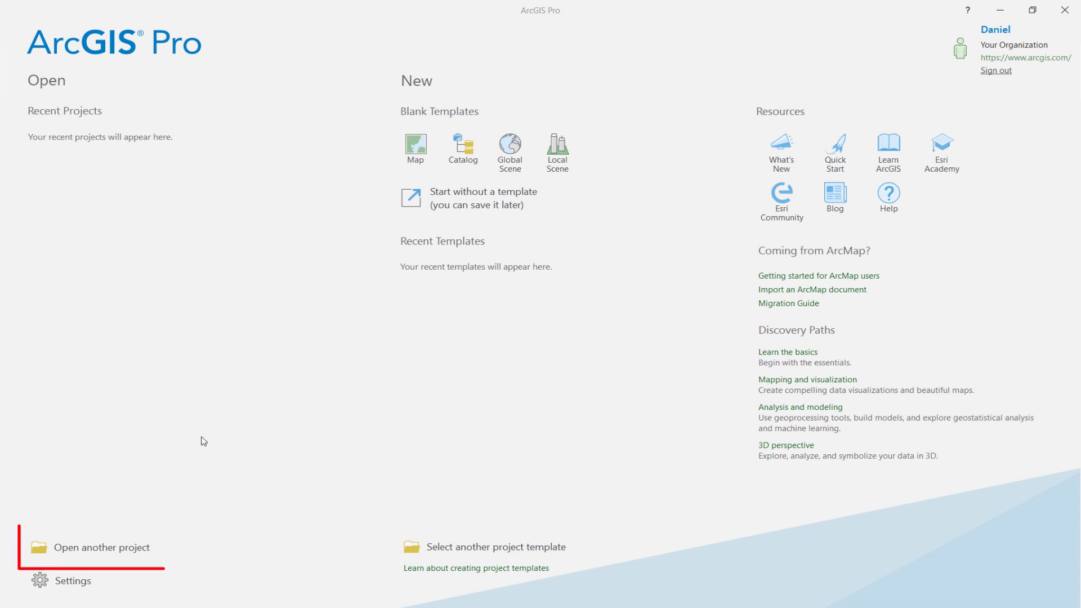
Search ArcGIS Online for 'Add data to a project tutorial' and open that package.
click(102, 547)
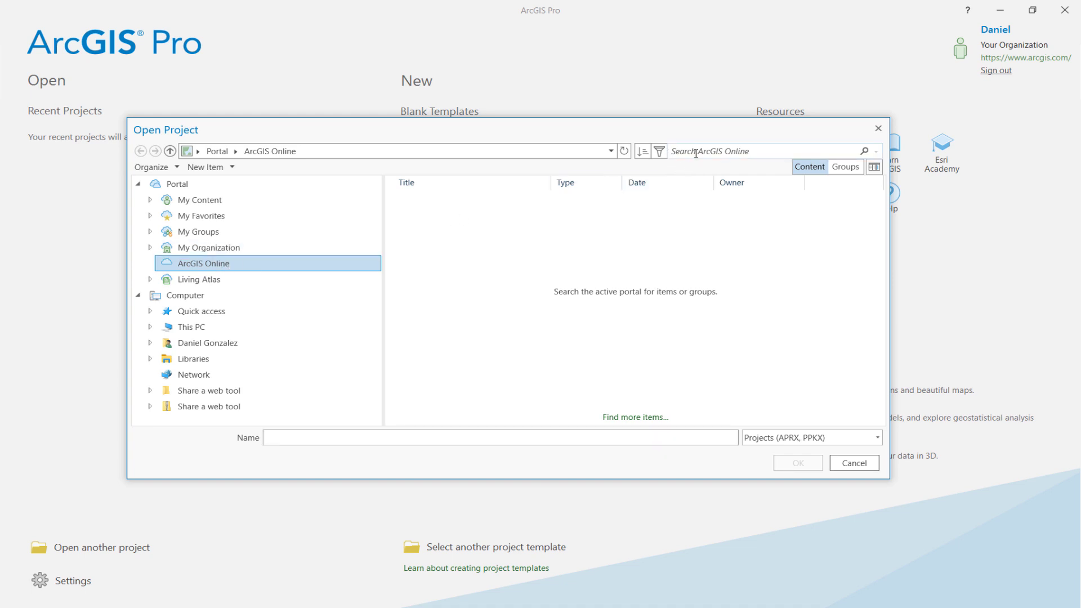
text(A)
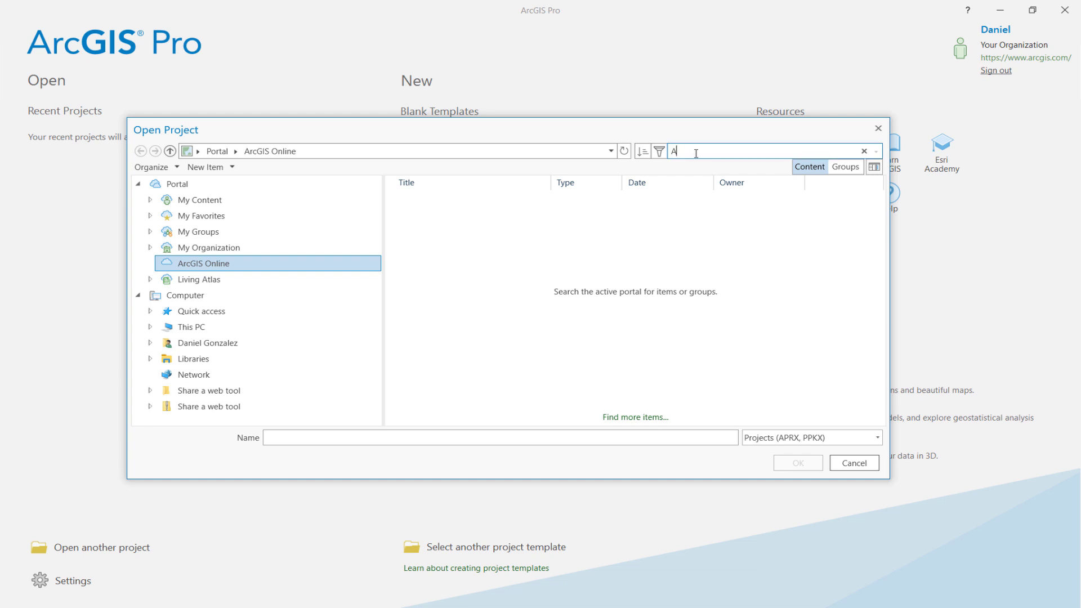
text(Add data to a)
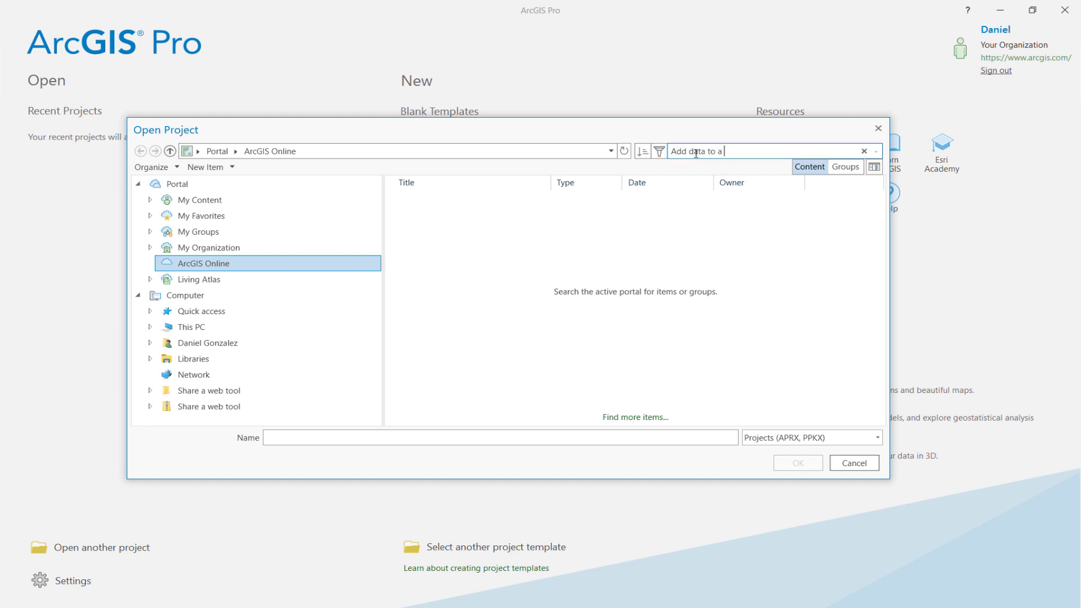
text(project tutorial)
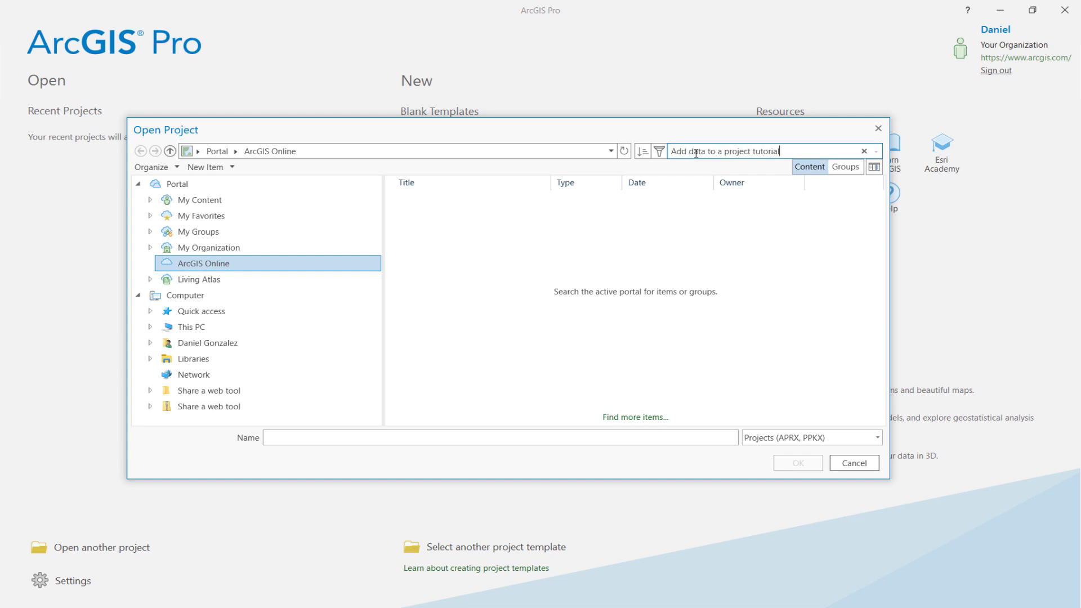
key(Enter)
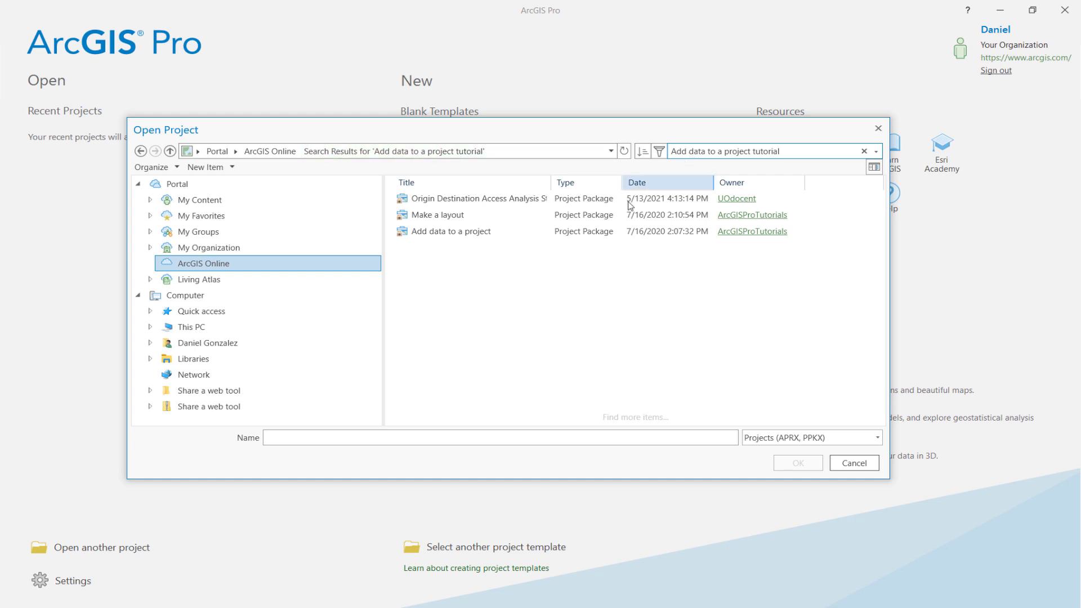
click(452, 231)
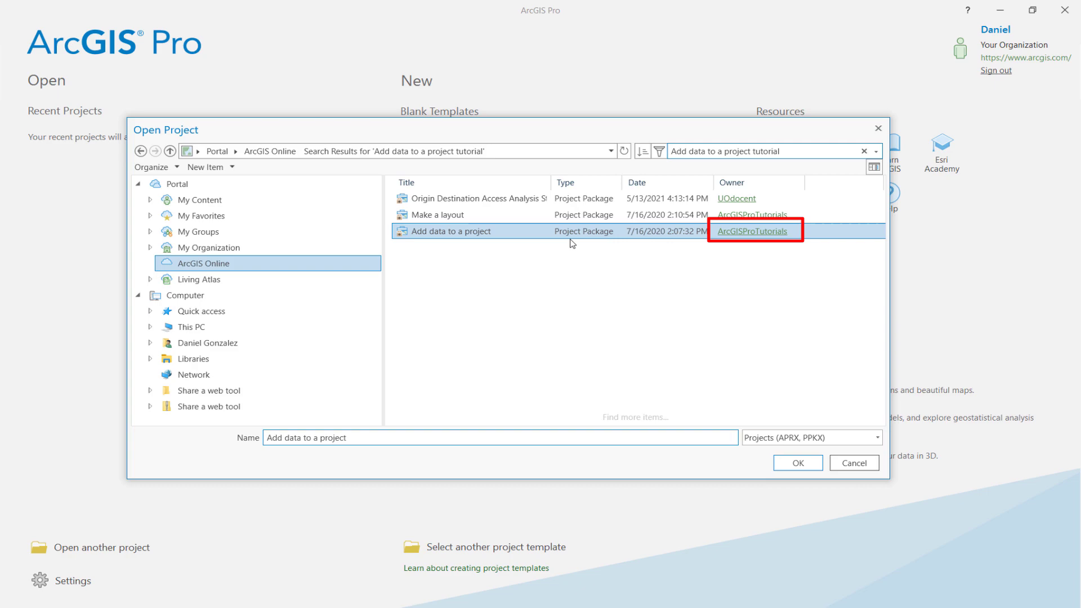
click(798, 466)
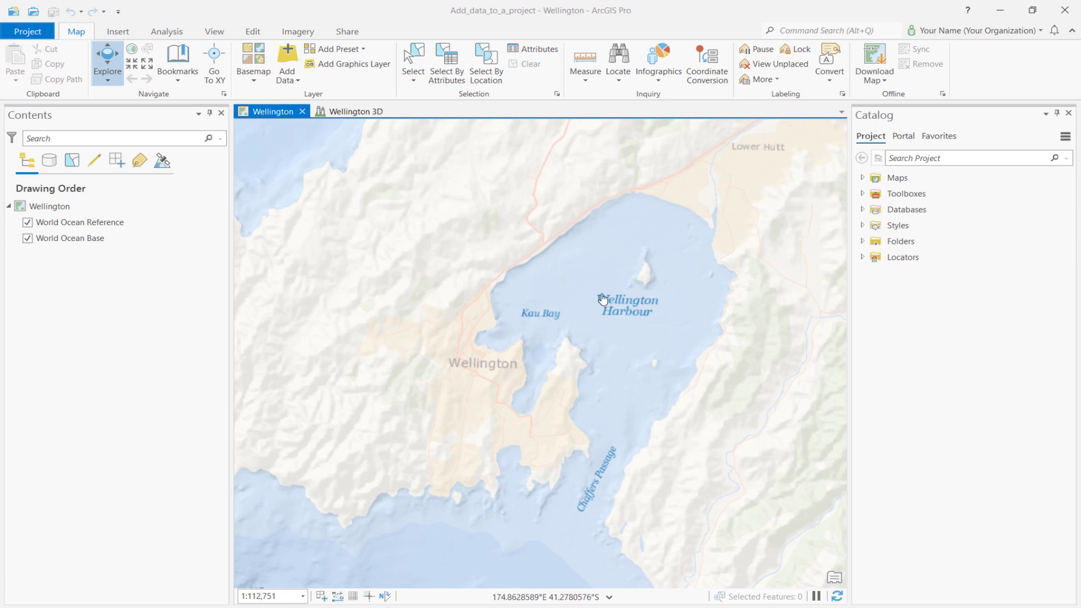
Switch to the View ribbon tools and scroll through the Living Atlas overview.
click(214, 31)
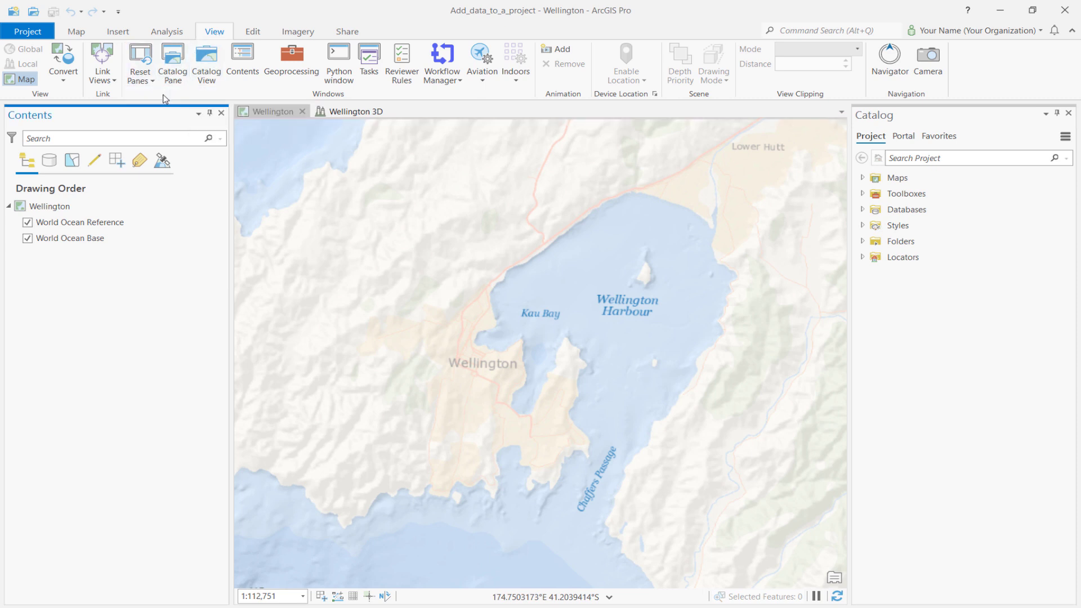
mouse_move(246, 171)
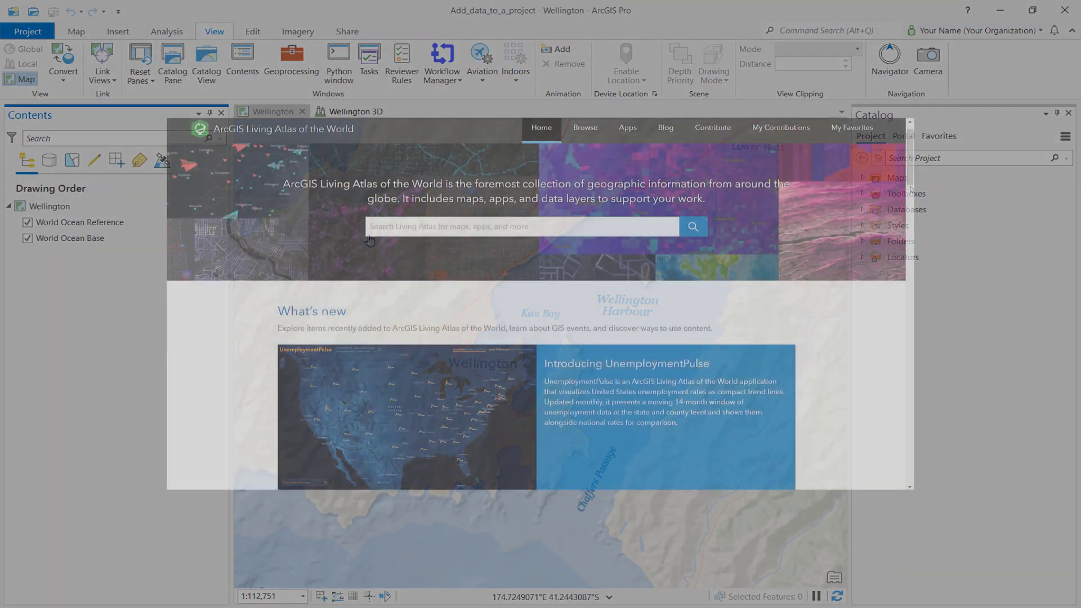
scroll(down, 3)
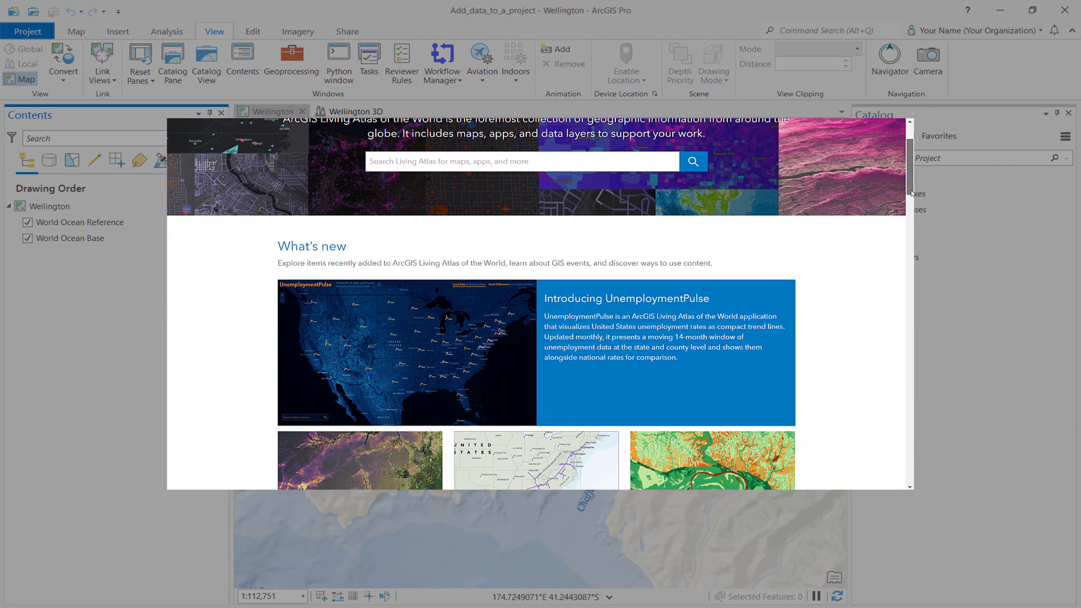
scroll(down, 3)
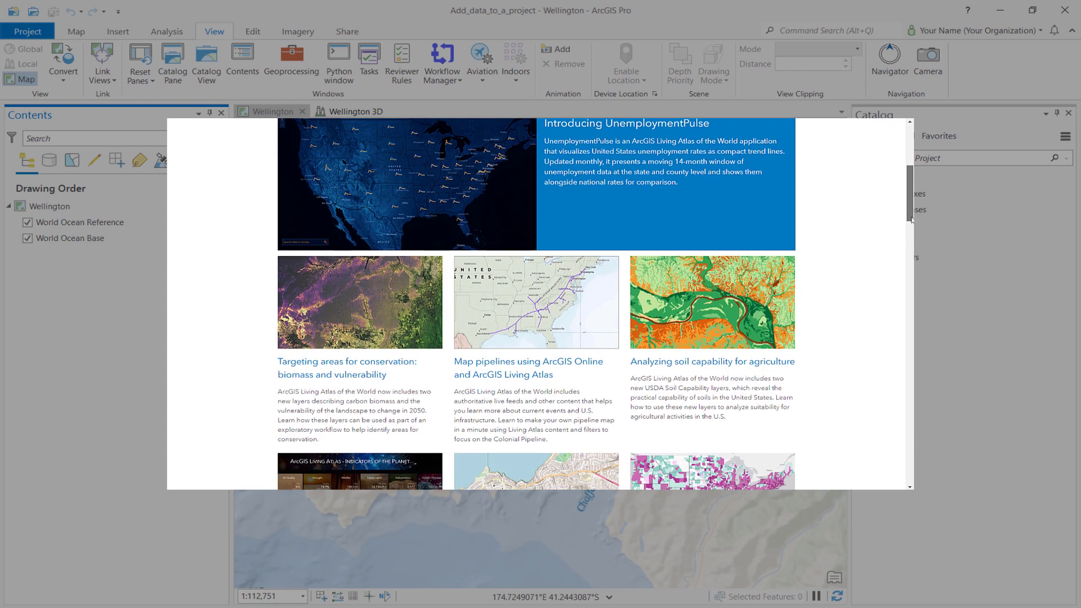
scroll(down, 3)
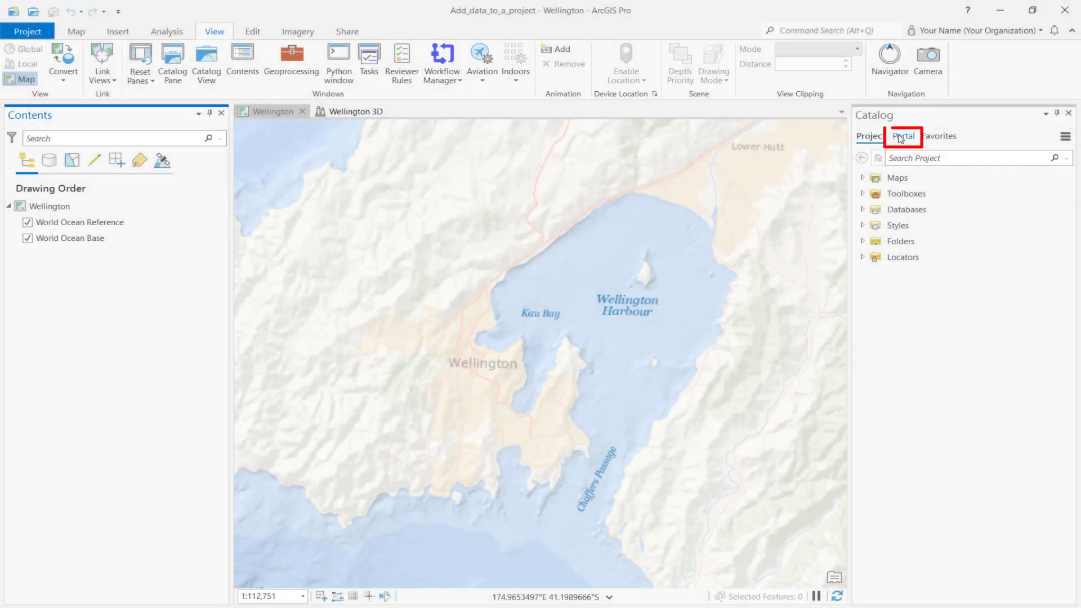
Filter the Catalog's Living Atlas portal content to Environment > Elevation and bathymetry.
click(901, 135)
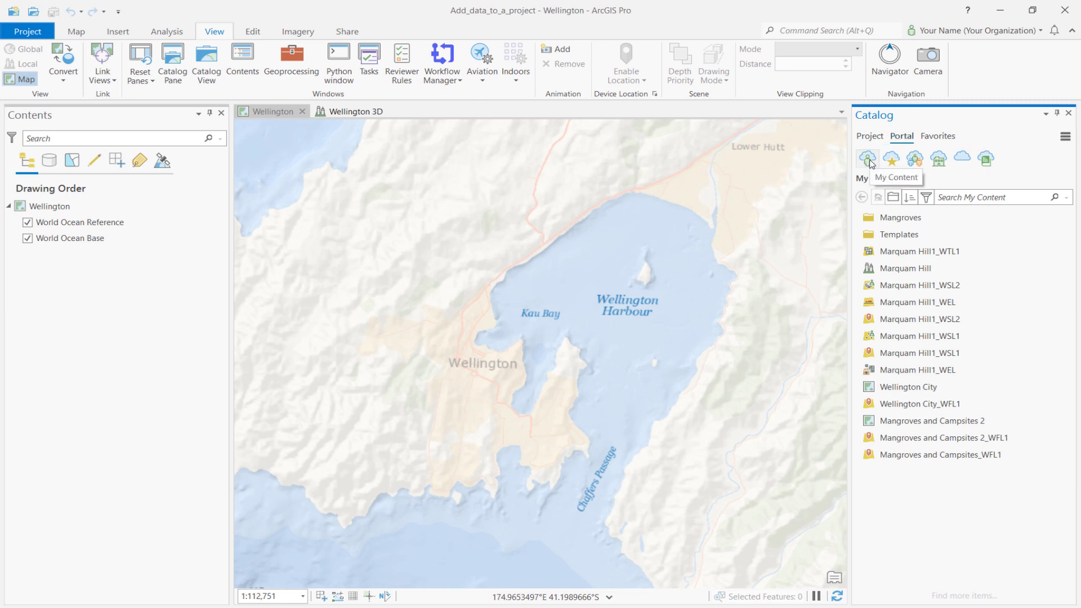
mouse_move(914, 160)
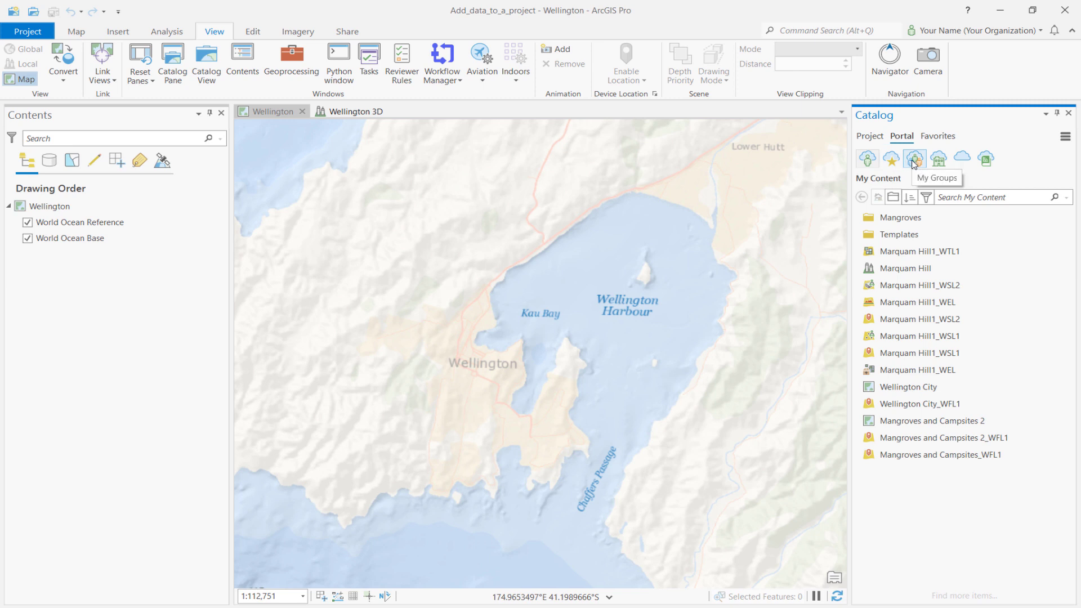
mouse_move(962, 158)
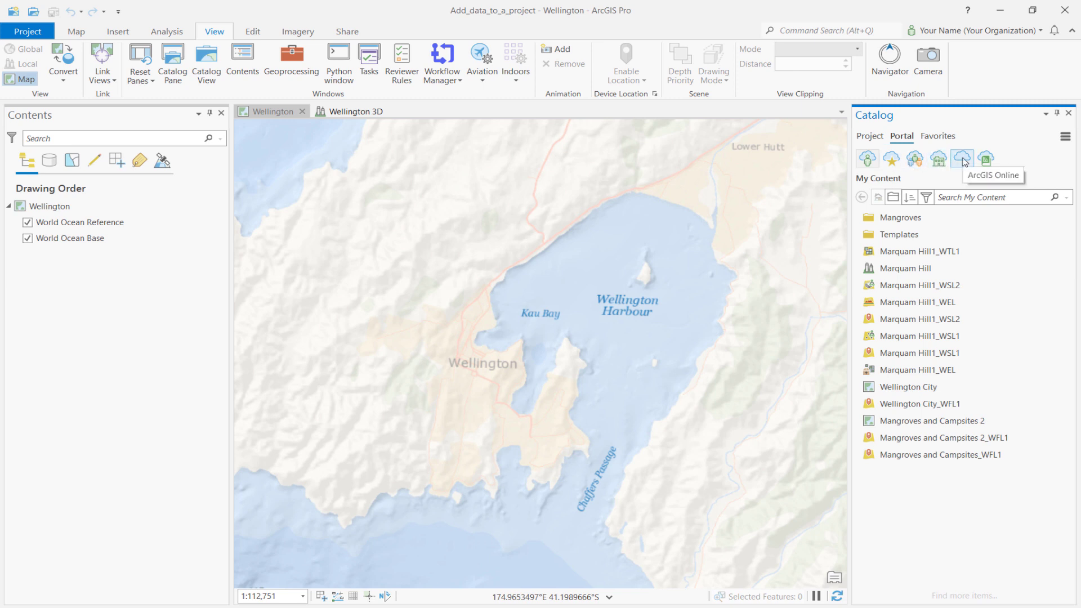
mouse_move(987, 159)
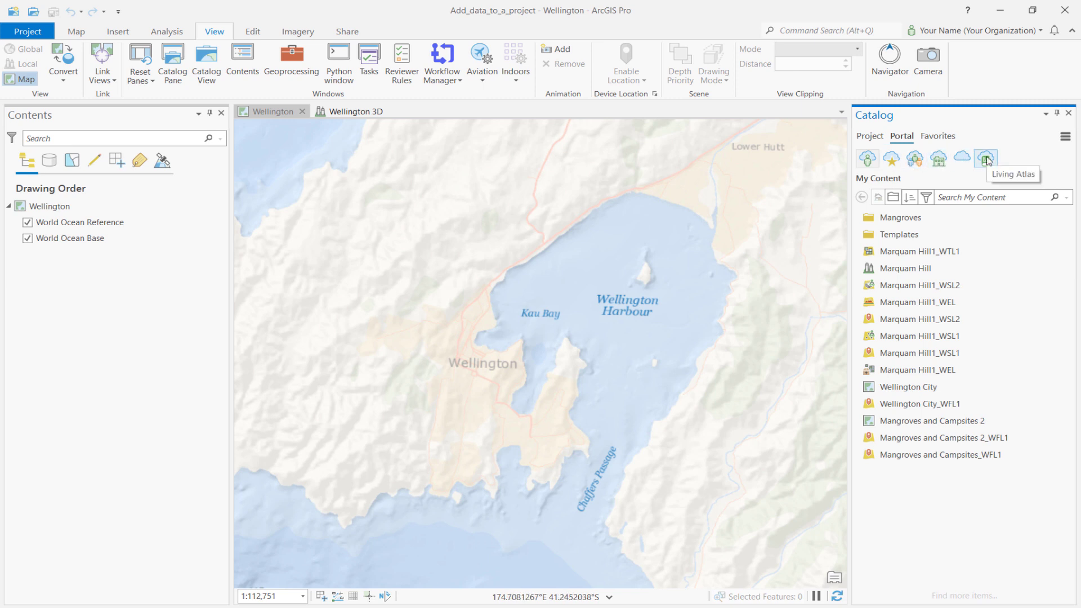
click(985, 159)
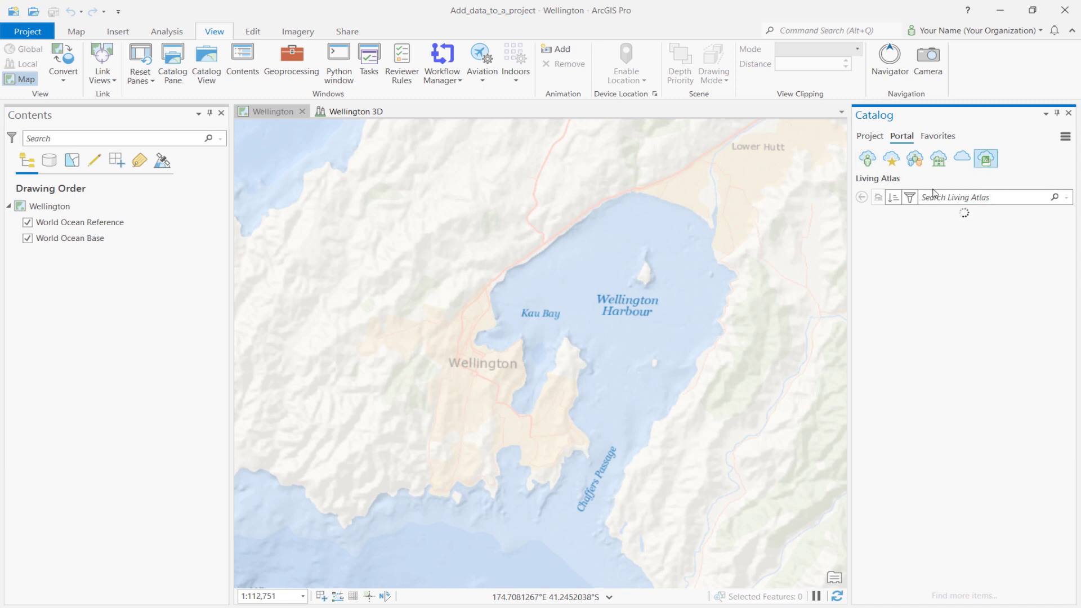
click(910, 197)
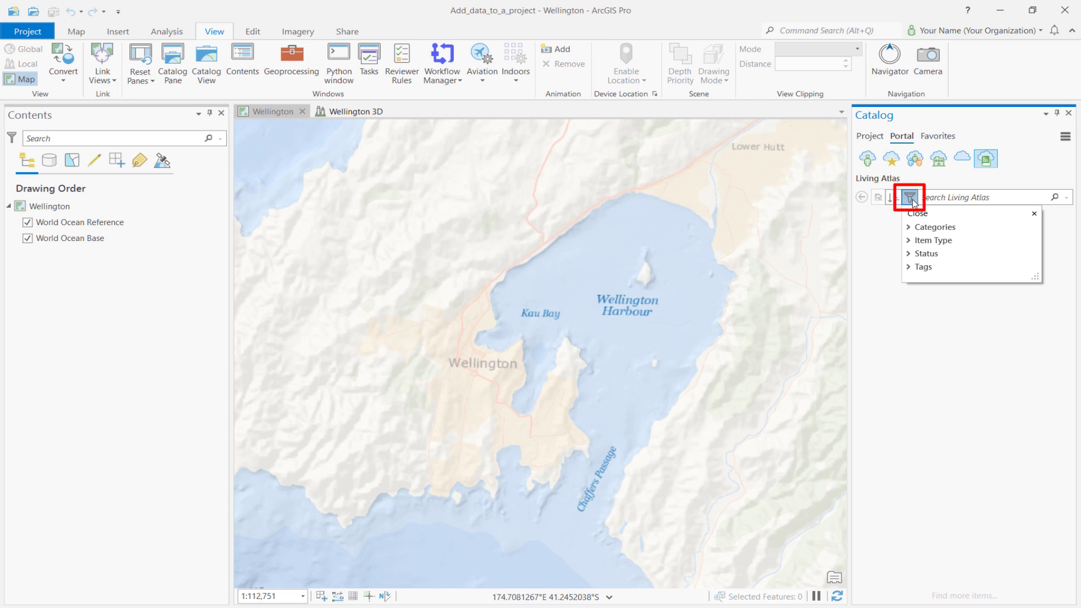
click(909, 197)
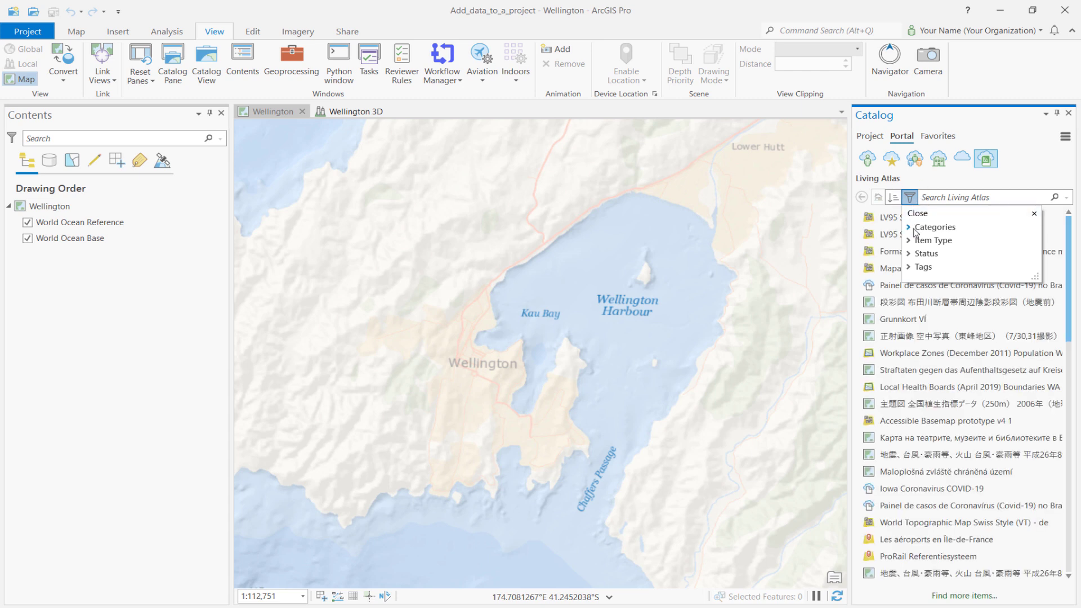
click(936, 227)
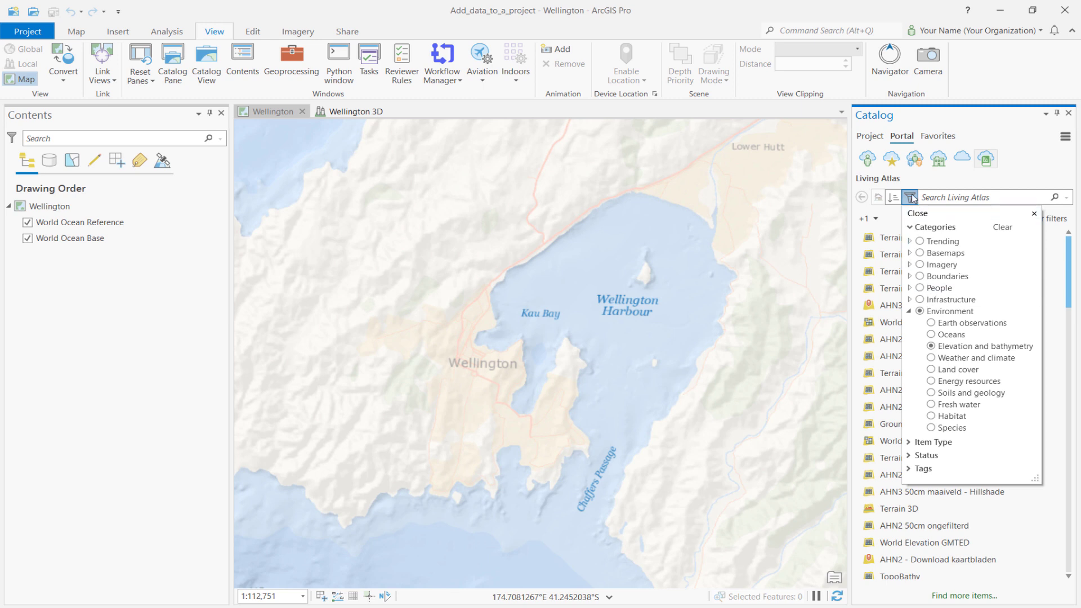
click(910, 197)
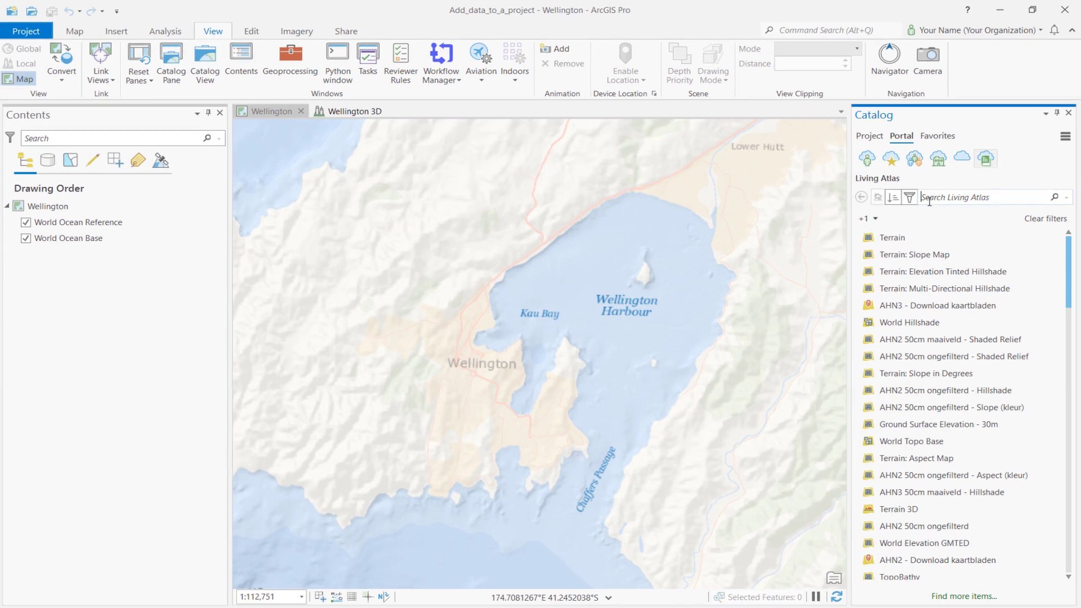
Add the World Hillshade layer to the map and drag it below World Ocean Base.
text(world hillshade tile)
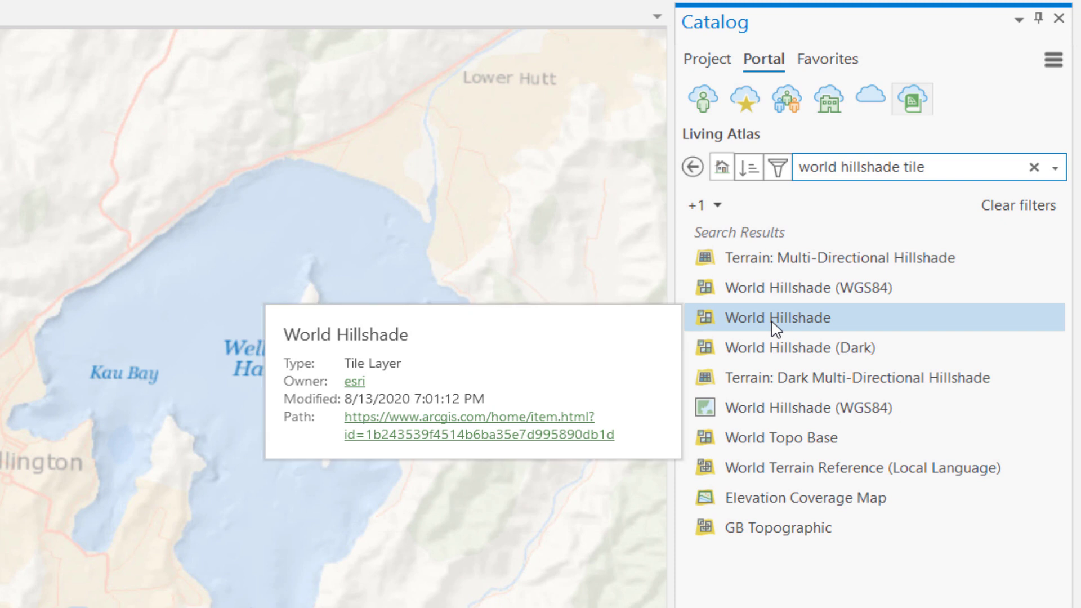
right_click(777, 317)
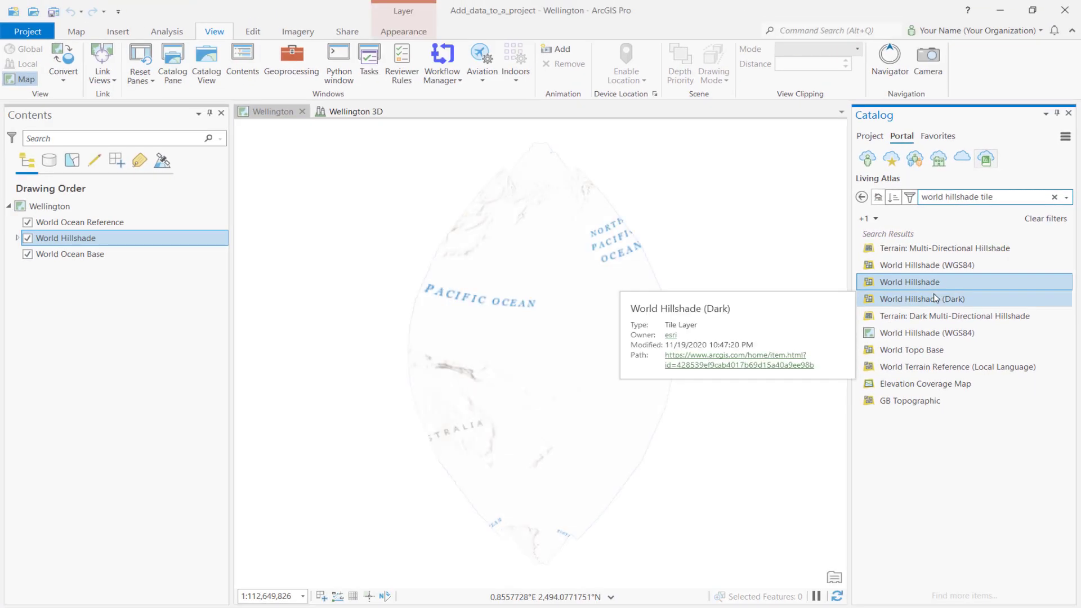
mouse_move(879, 304)
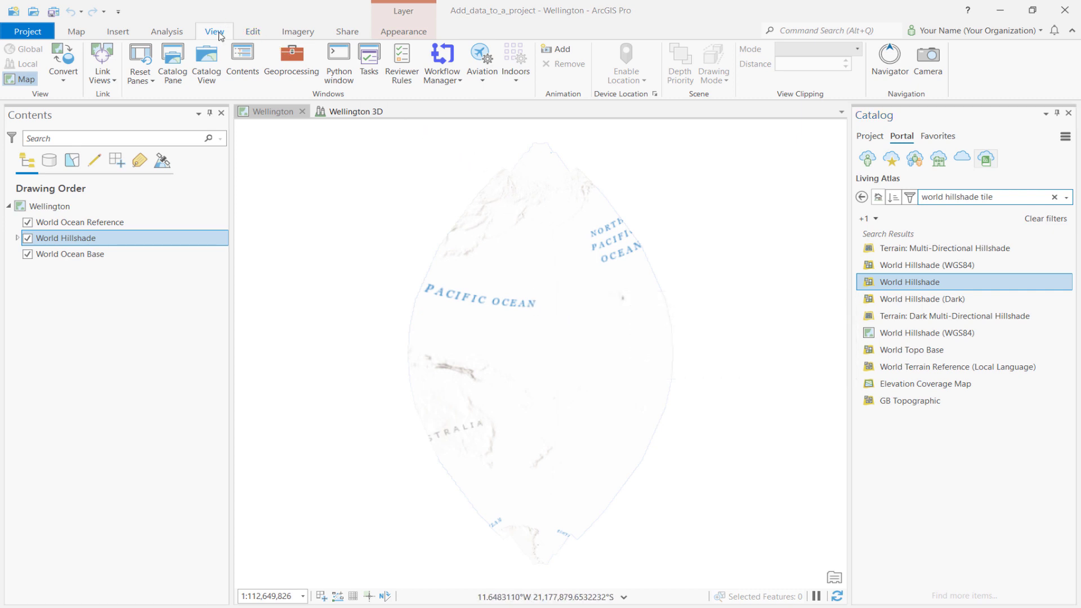
click(77, 31)
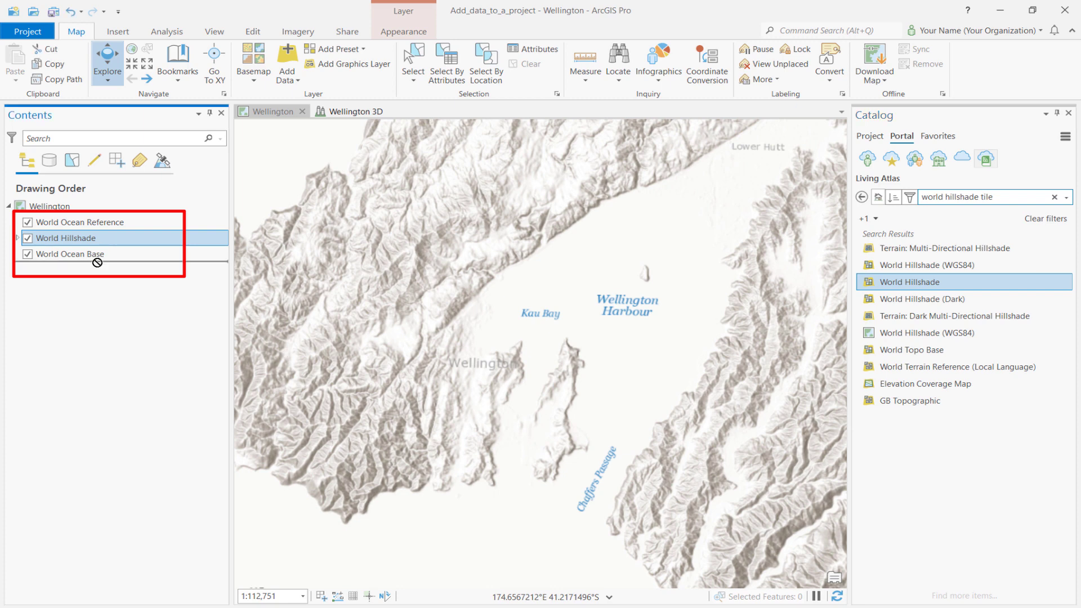
drag(67, 238, 67, 258)
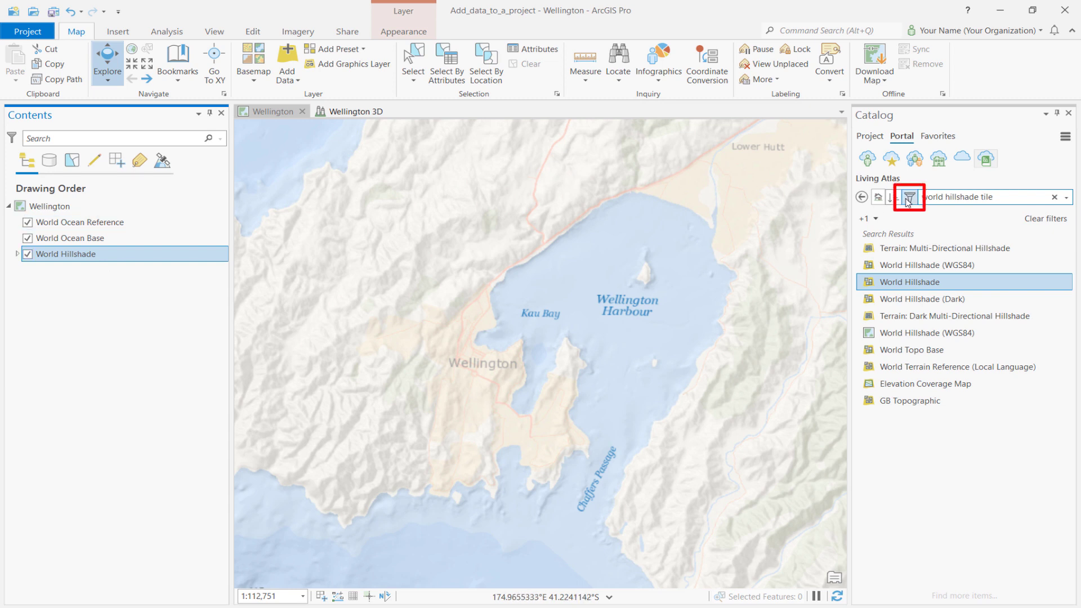
Add Light Gray Canvas Reference from Boundaries > Administrative and remove World Ocean Reference.
click(909, 197)
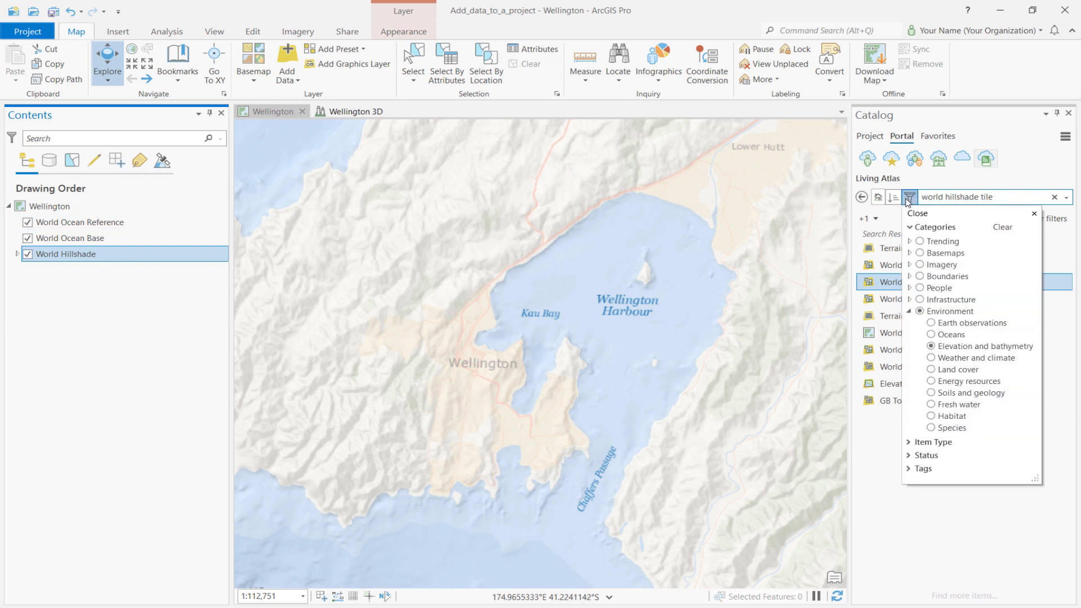
click(912, 276)
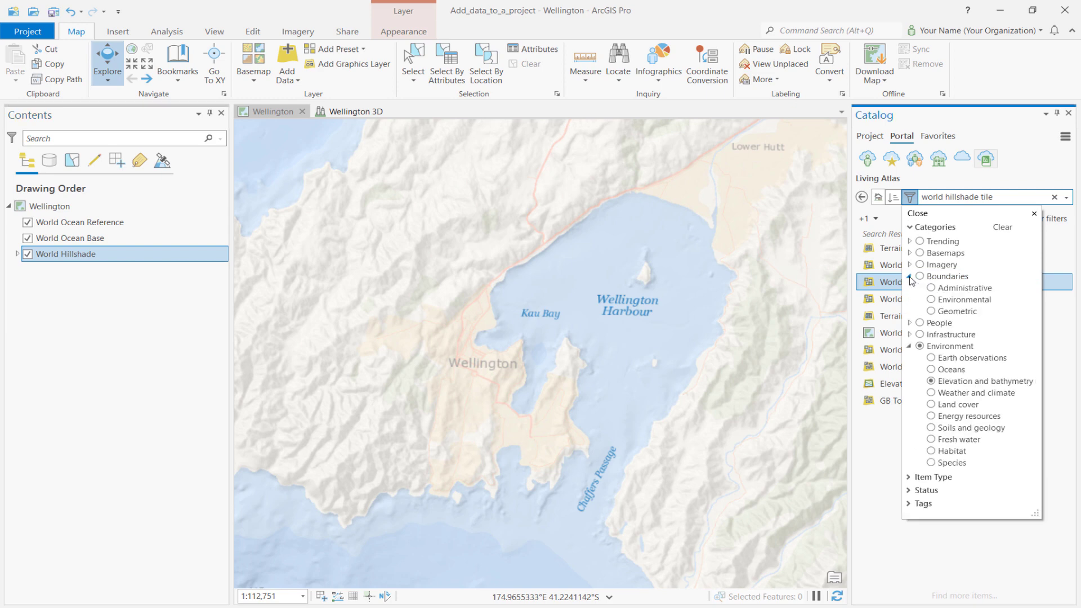
click(969, 288)
text(light gray reference)
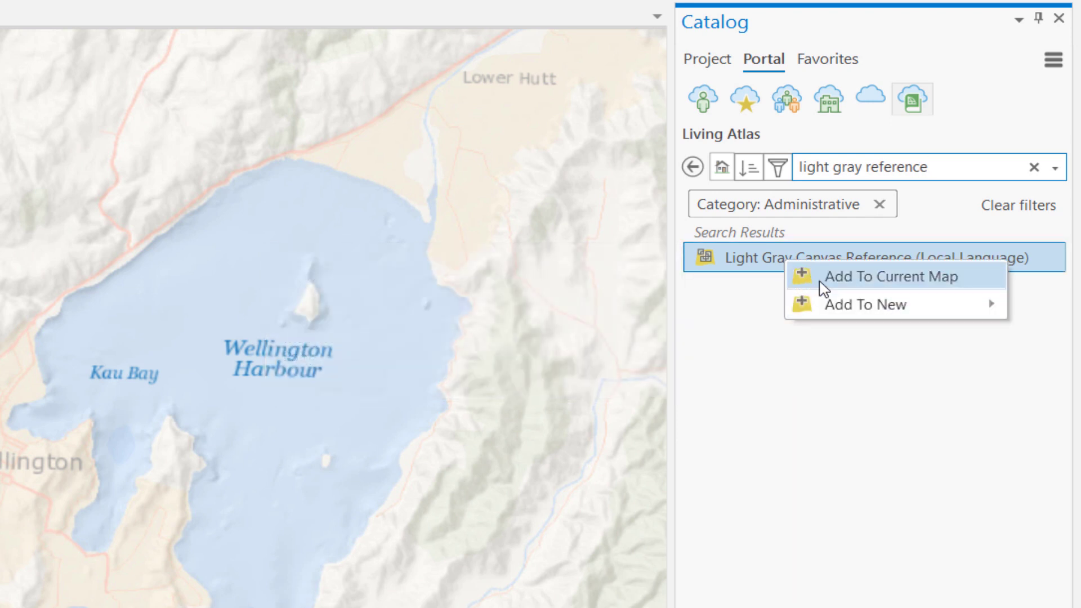
click(891, 277)
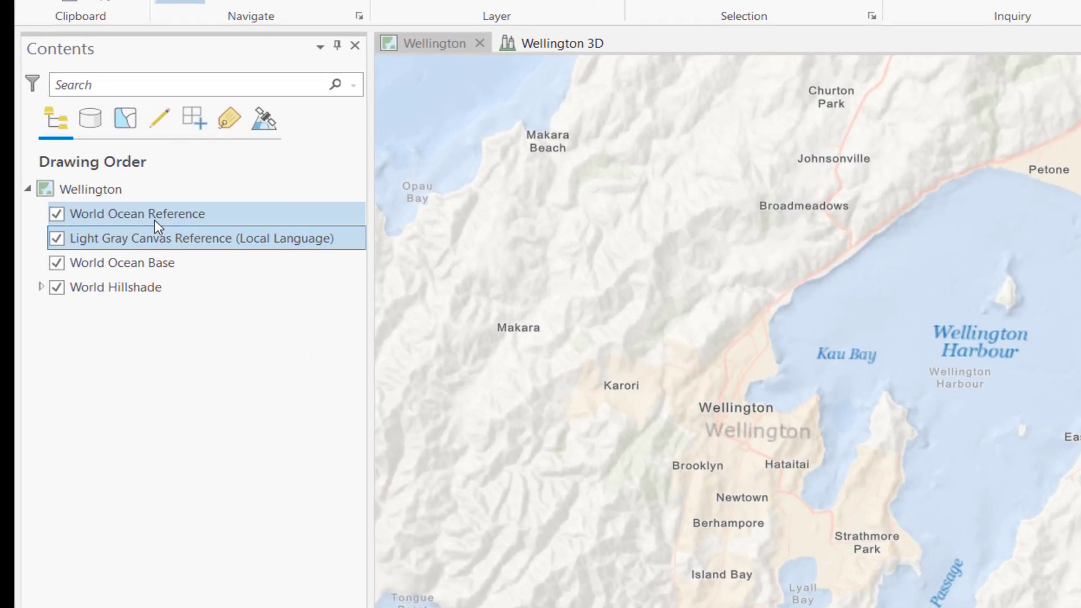
right_click(136, 214)
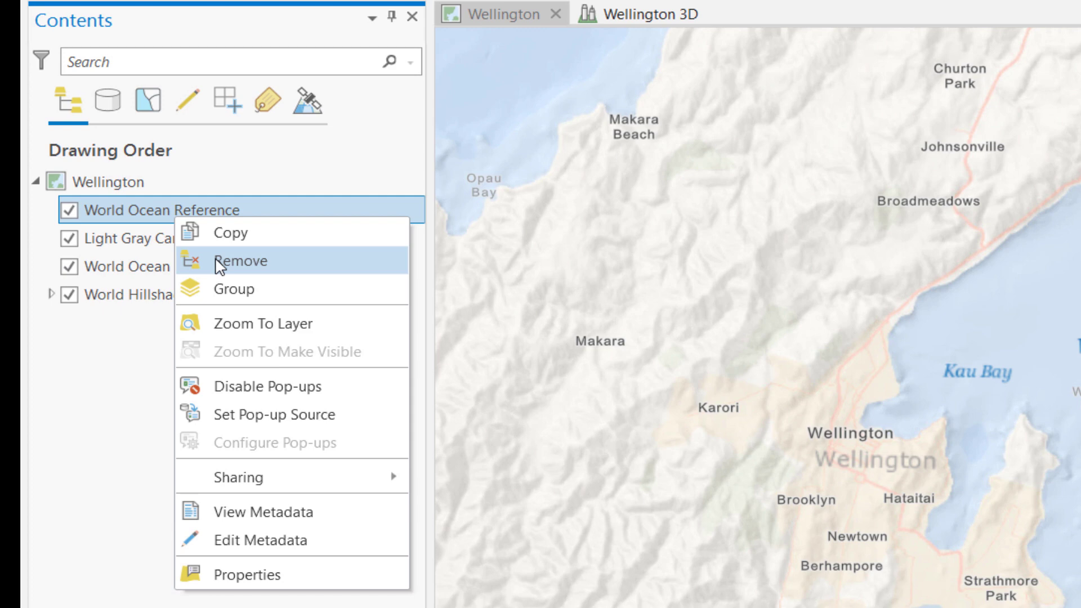
click(240, 260)
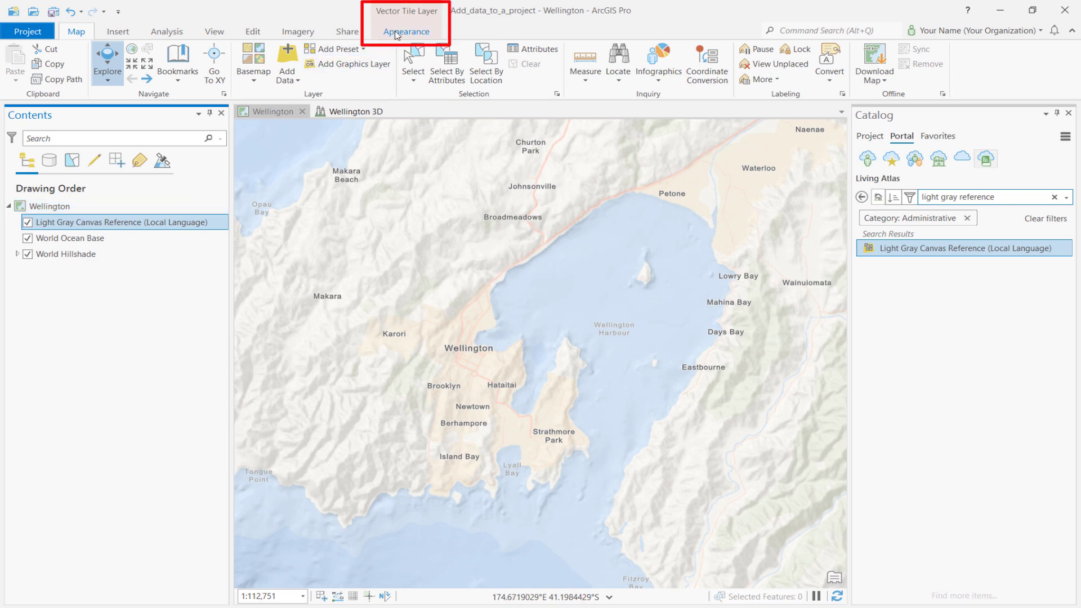
Set the reference layer's transparency to 25% and its In Beyond scale to 1:24,000.
click(405, 31)
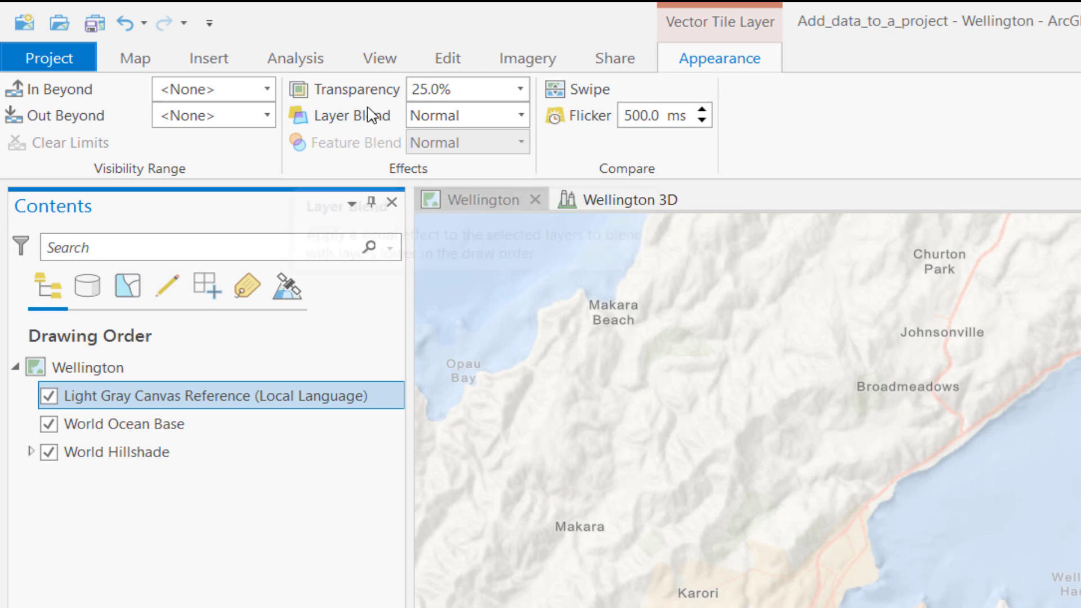
mouse_move(350, 114)
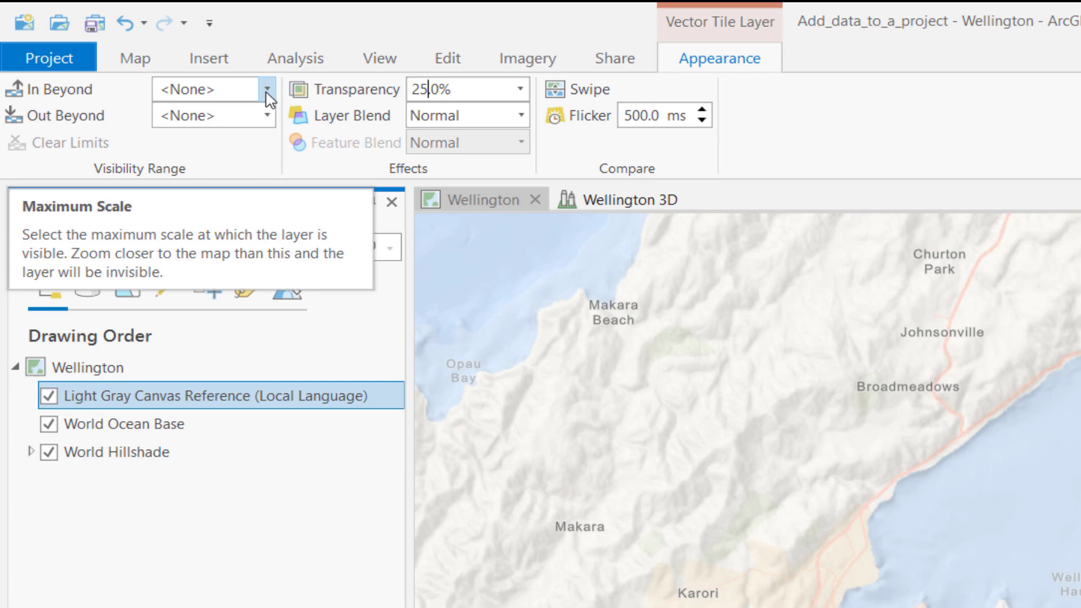
click(266, 88)
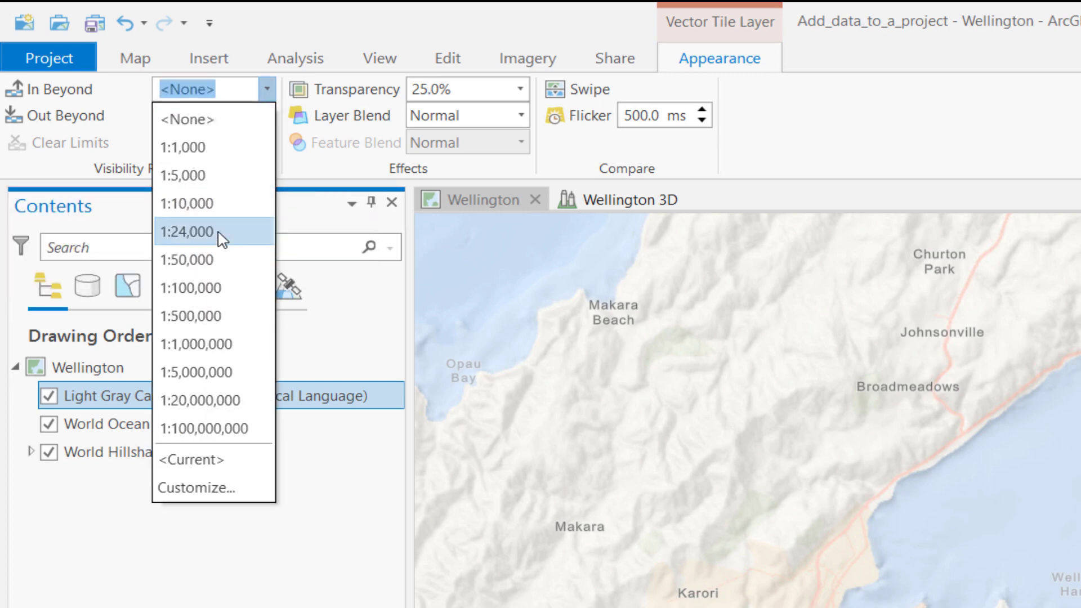
click(187, 231)
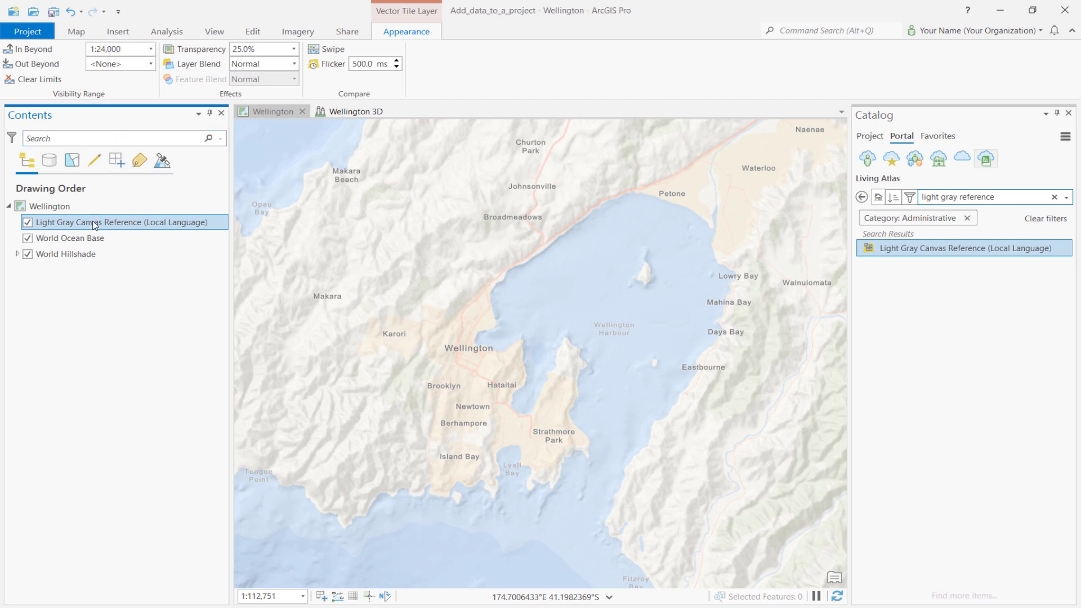
Rename the Light Gray Canvas Reference layer to 'Reference' and show Project items in Catalog.
right_click(94, 222)
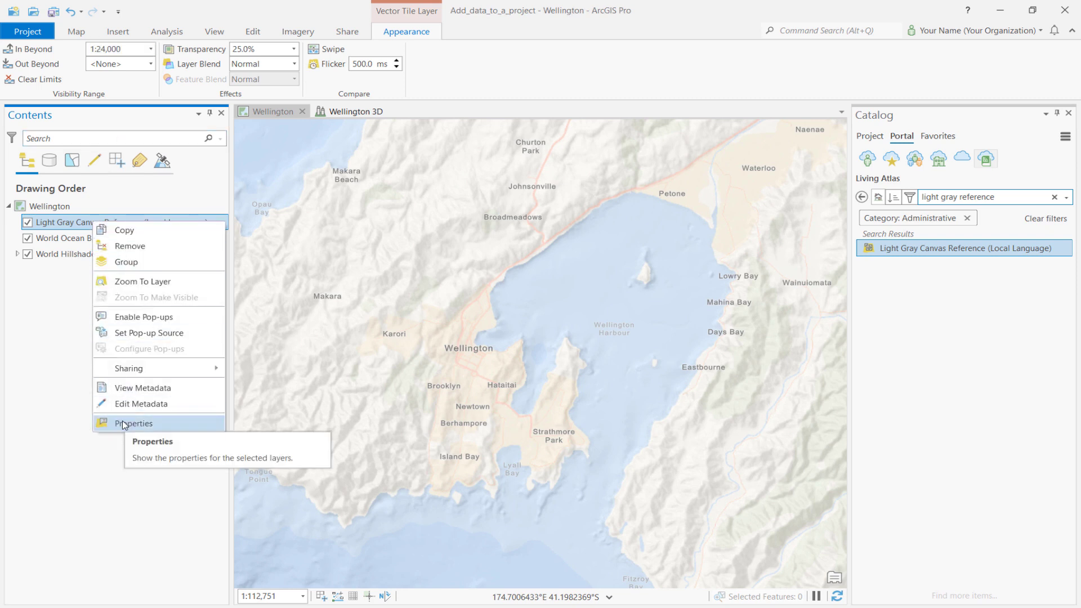
click(133, 424)
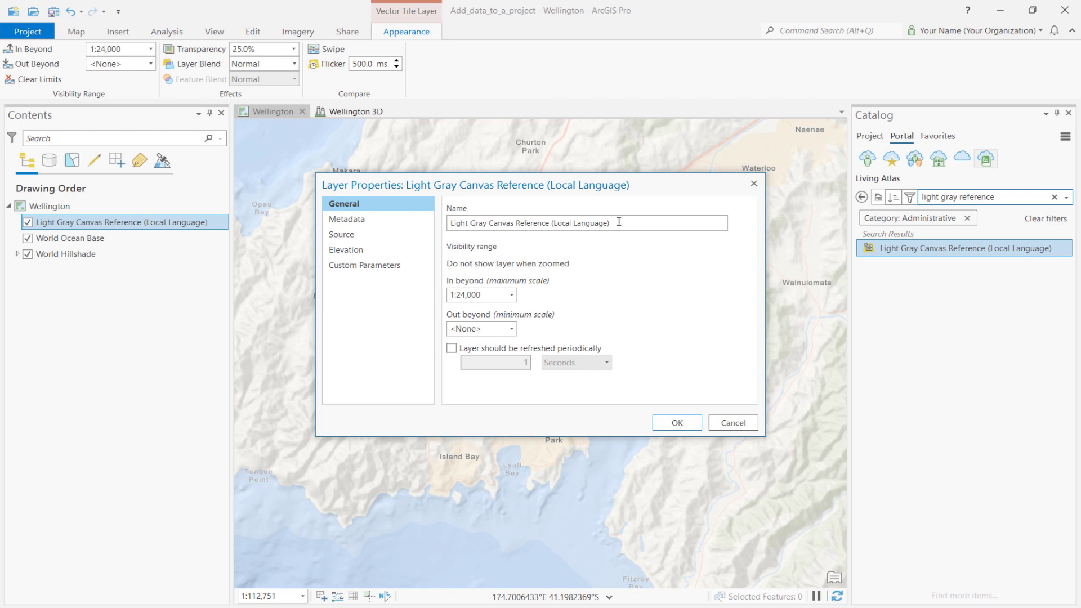
text(Reference)
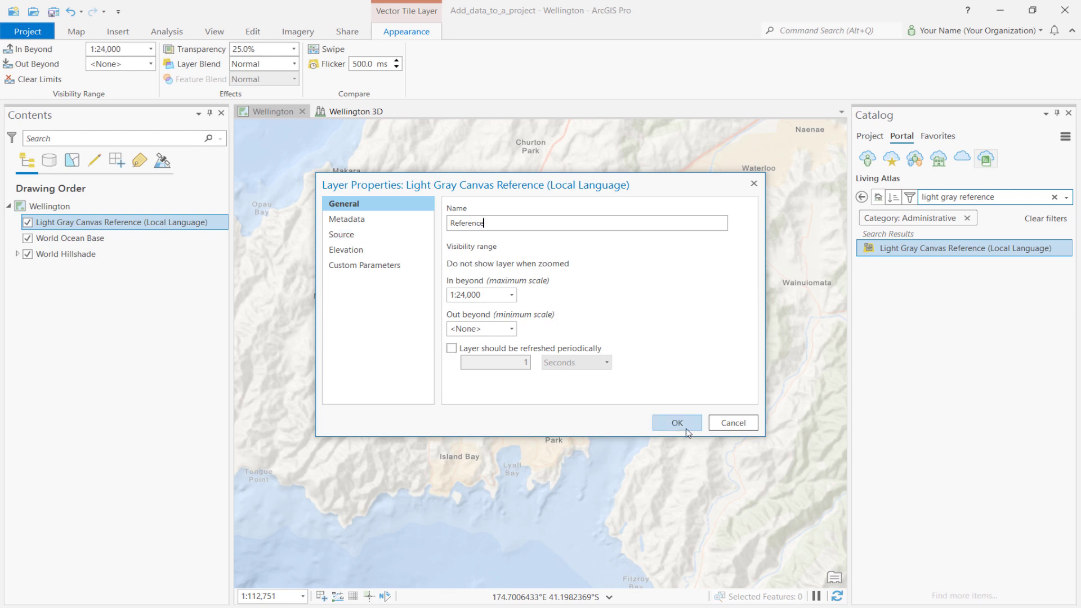
click(676, 423)
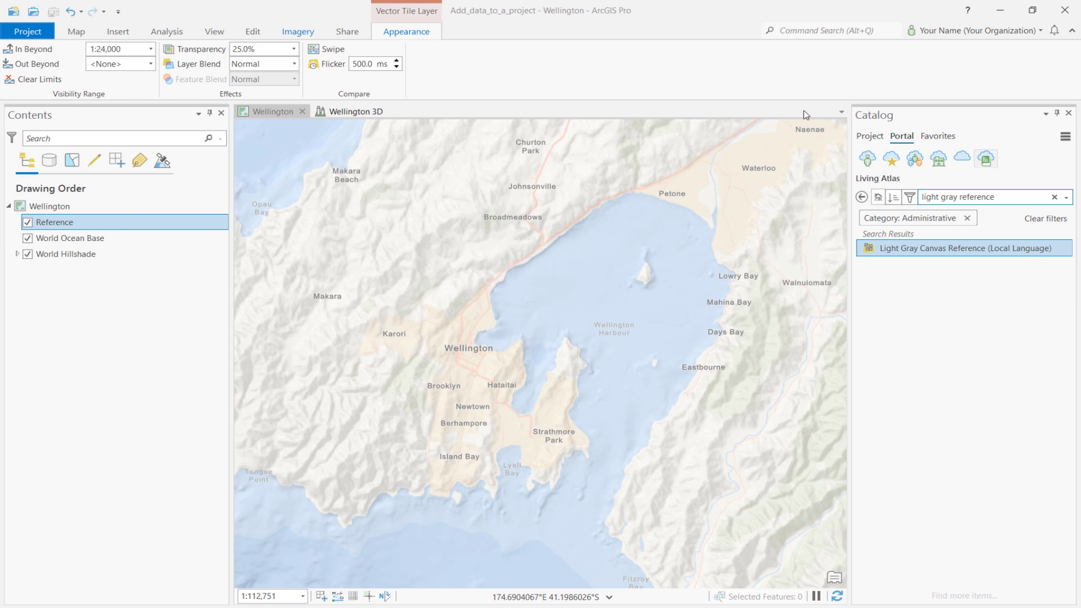
click(870, 136)
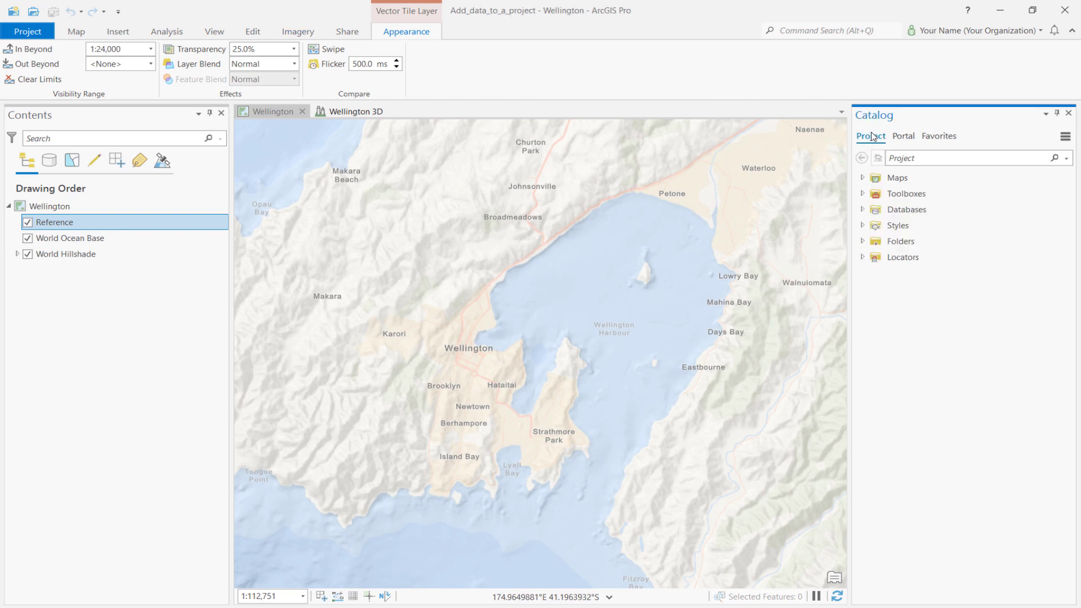
Expand Databases and the project geodatabase, then add the Suburbs feature class to the map.
click(931, 226)
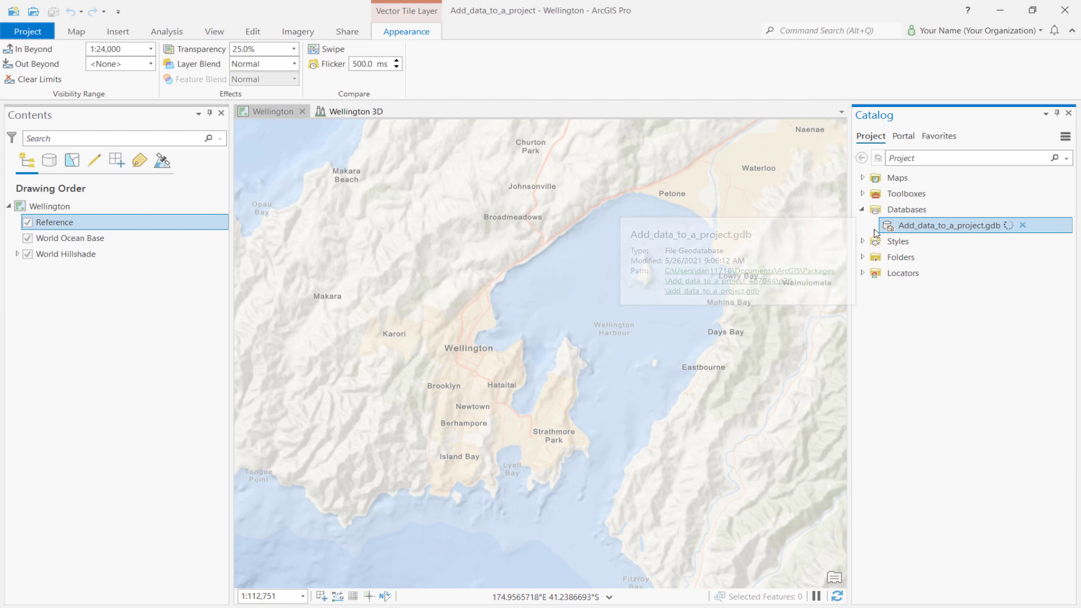
click(863, 225)
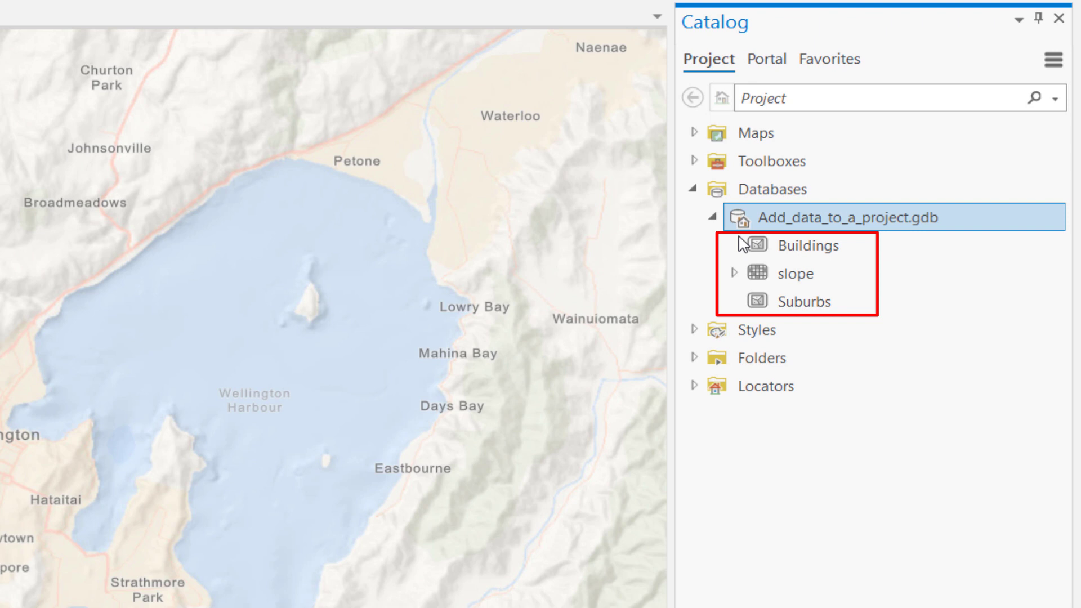
click(802, 301)
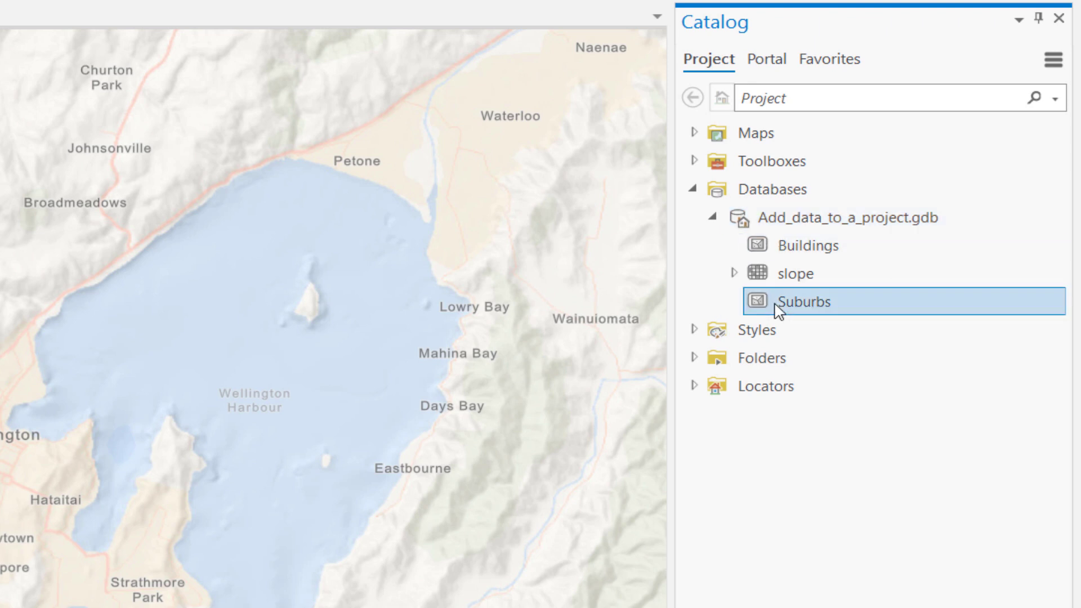
right_click(800, 301)
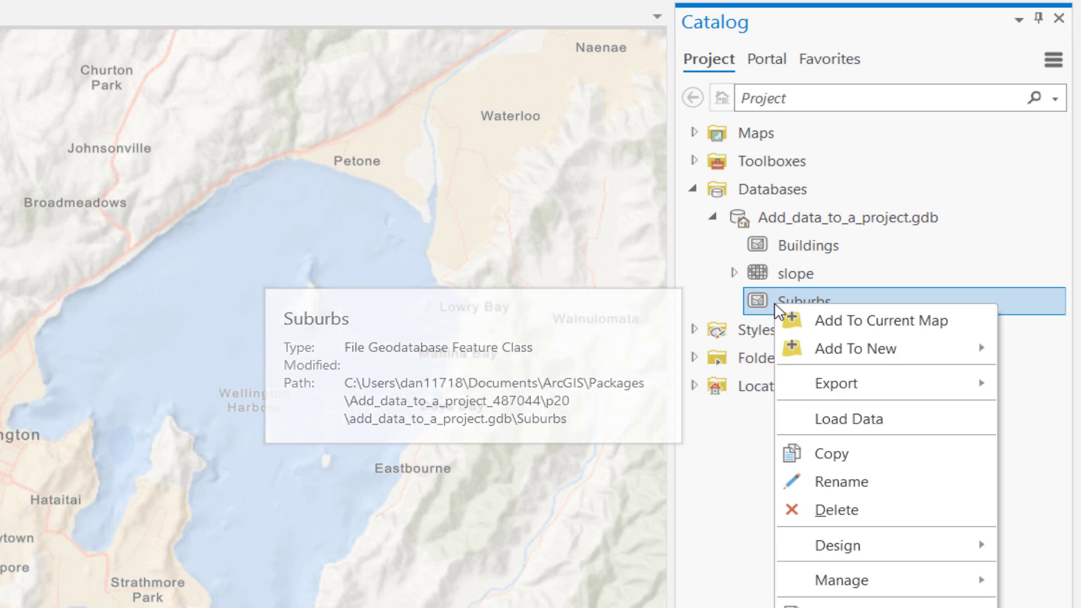
click(882, 320)
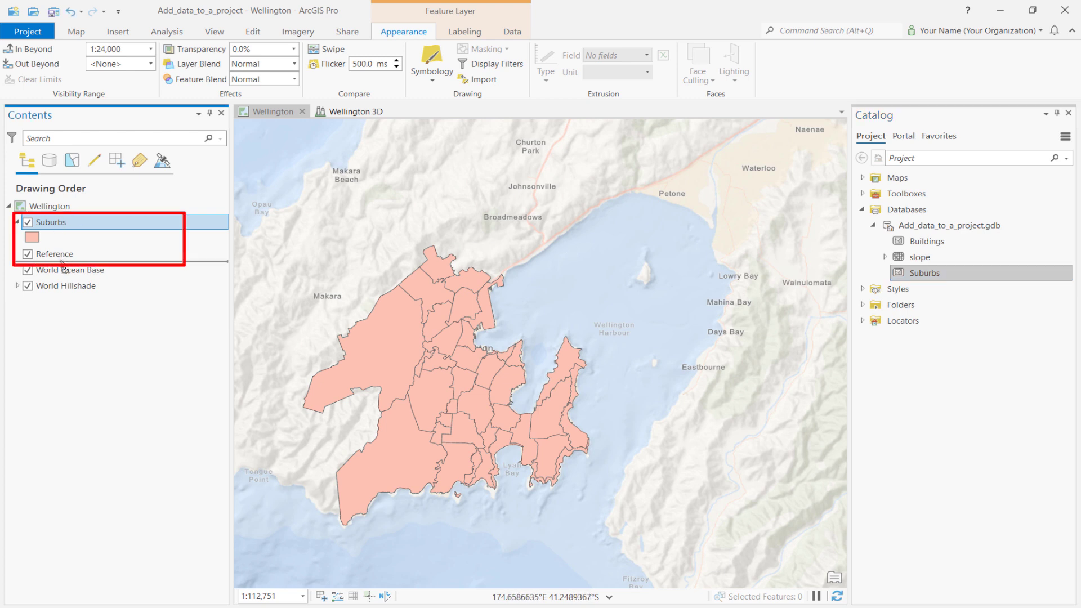
Zoom the map to the Suburbs layer's extent and open its symbology pane.
right_click(49, 237)
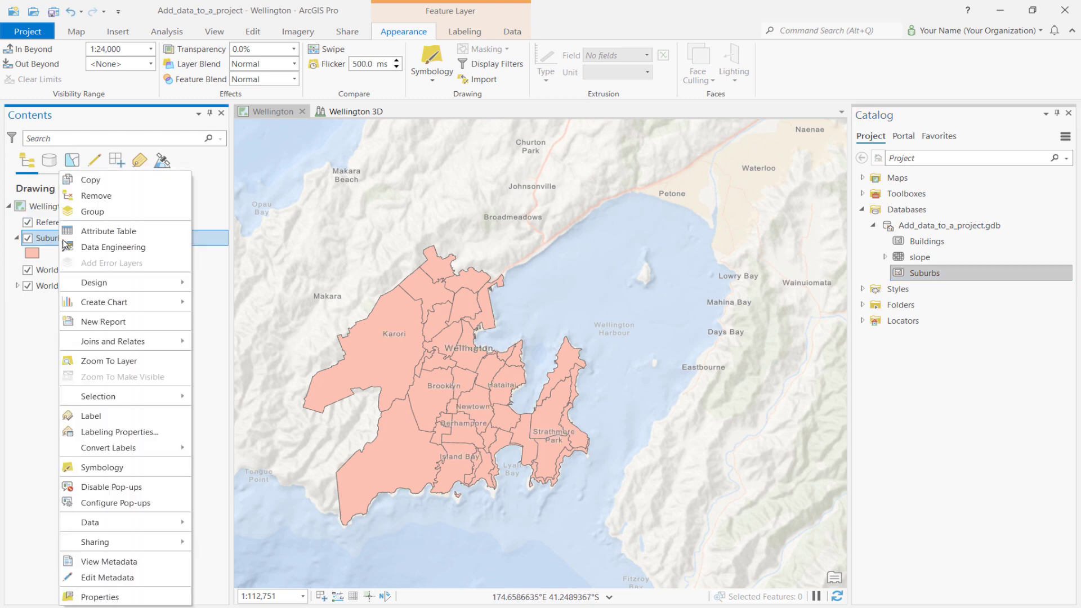
mouse_move(108, 360)
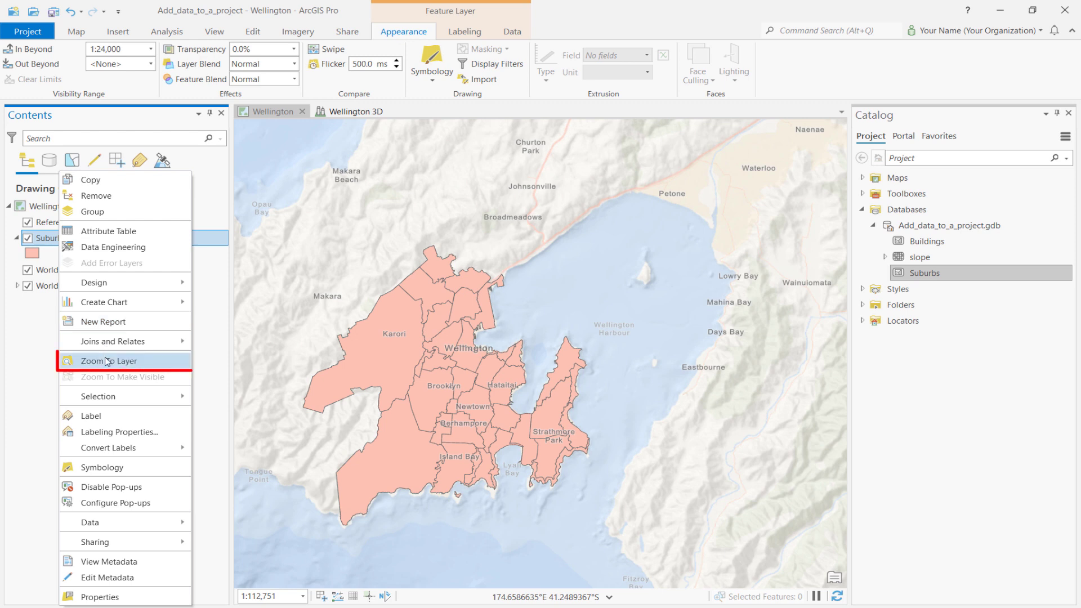
click(107, 360)
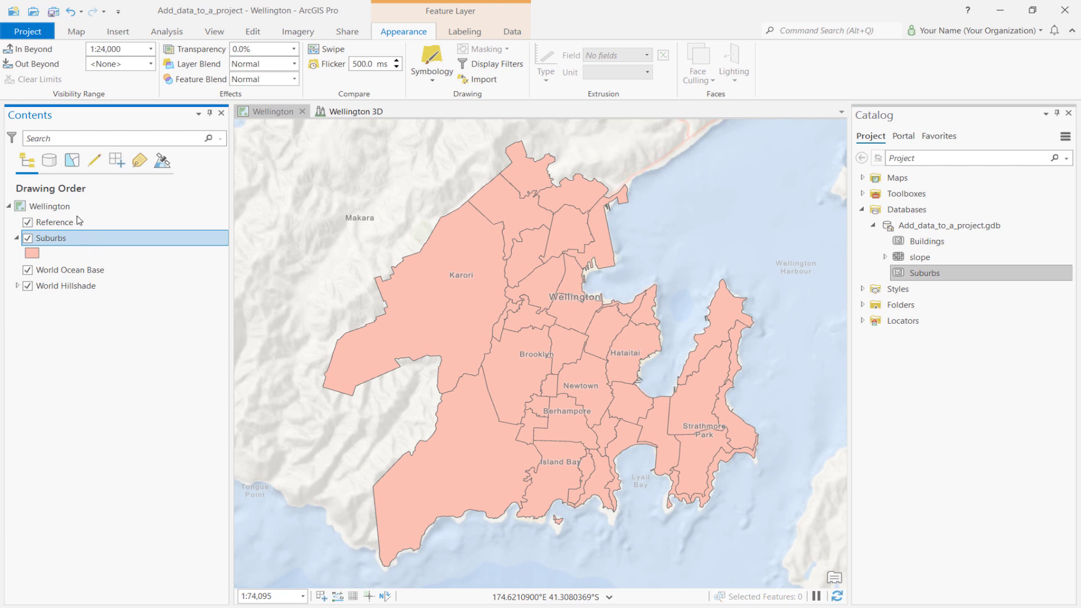
right_click(50, 237)
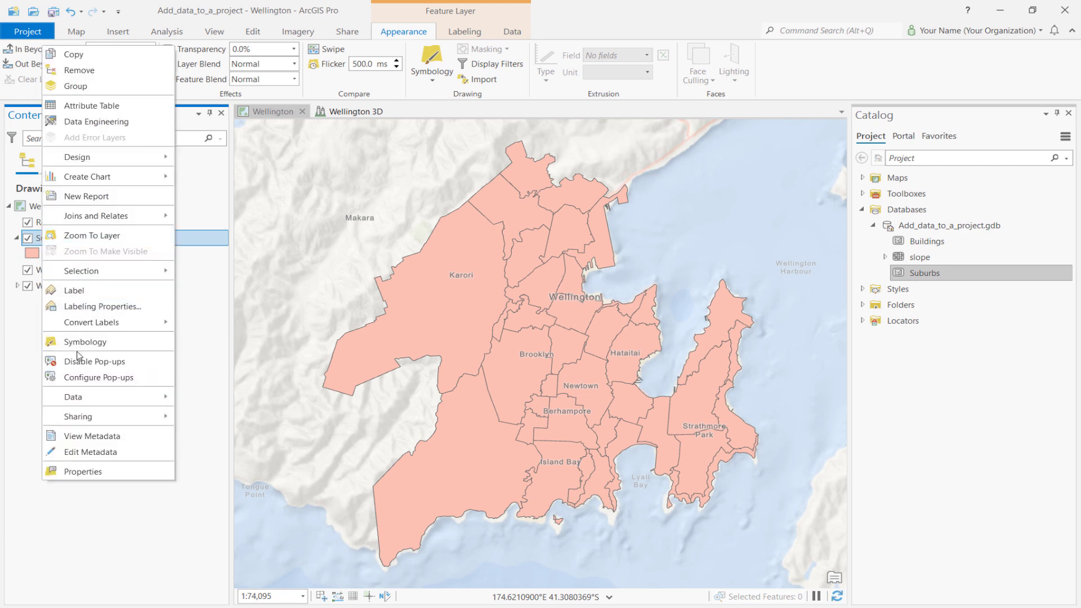
mouse_move(85, 342)
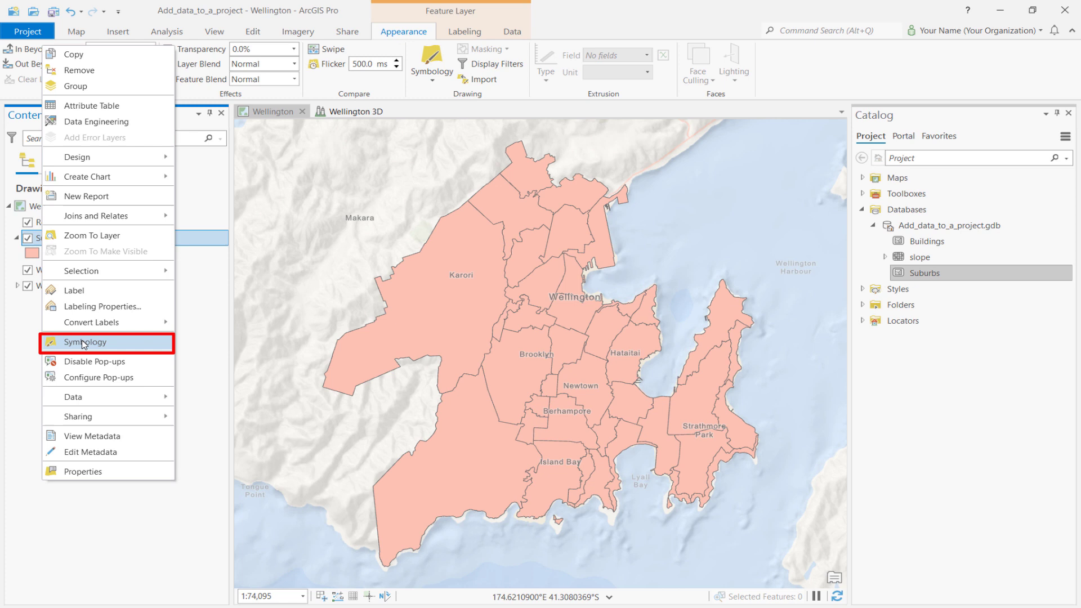
click(86, 342)
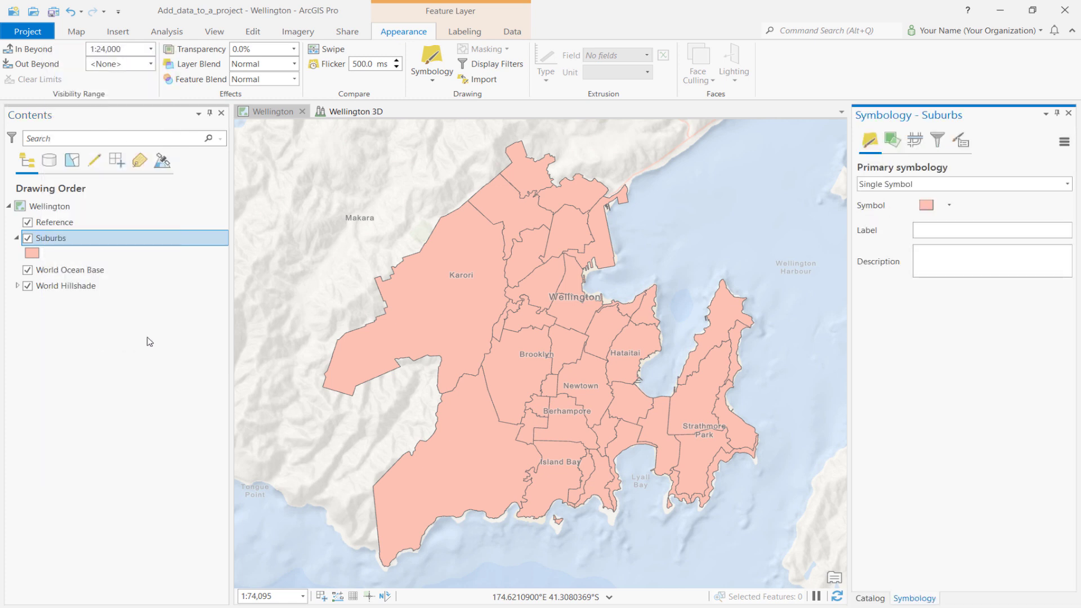
Give the Suburbs polygons no fill with black 0.7 pt outlines.
click(926, 206)
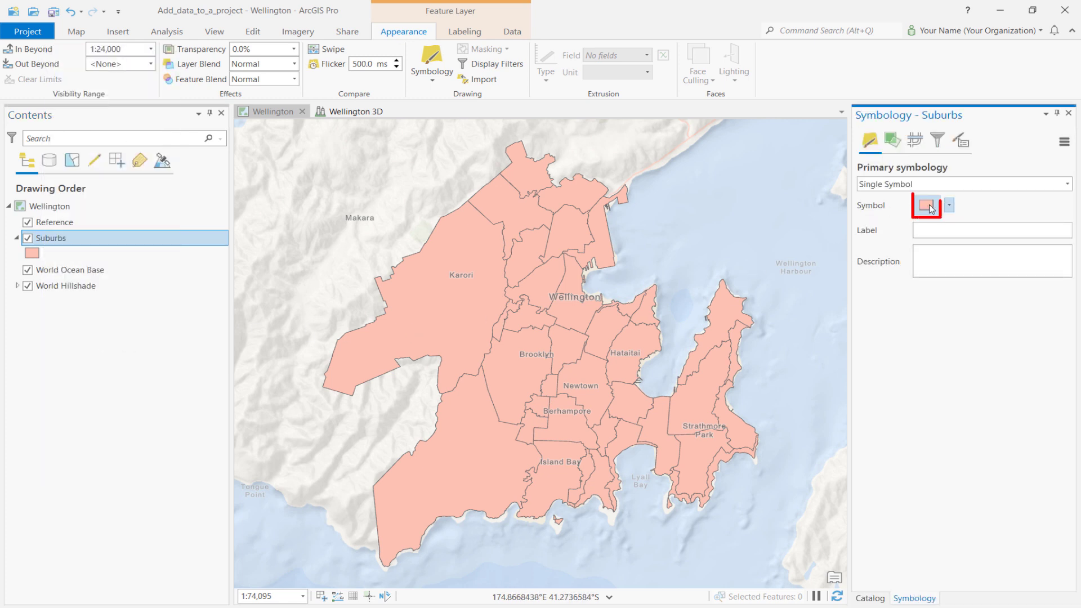
click(925, 205)
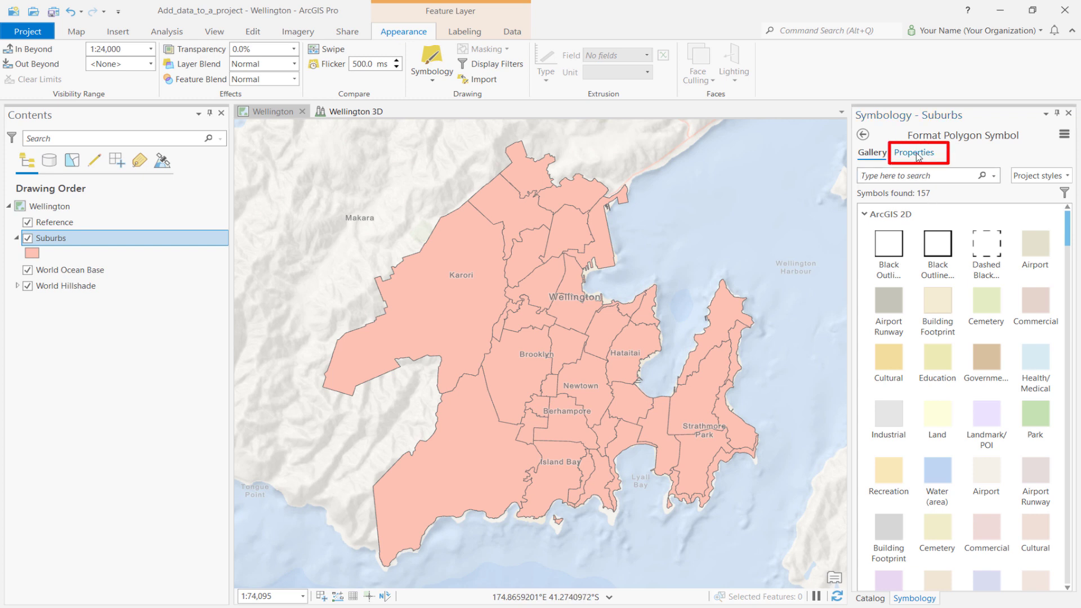
click(913, 152)
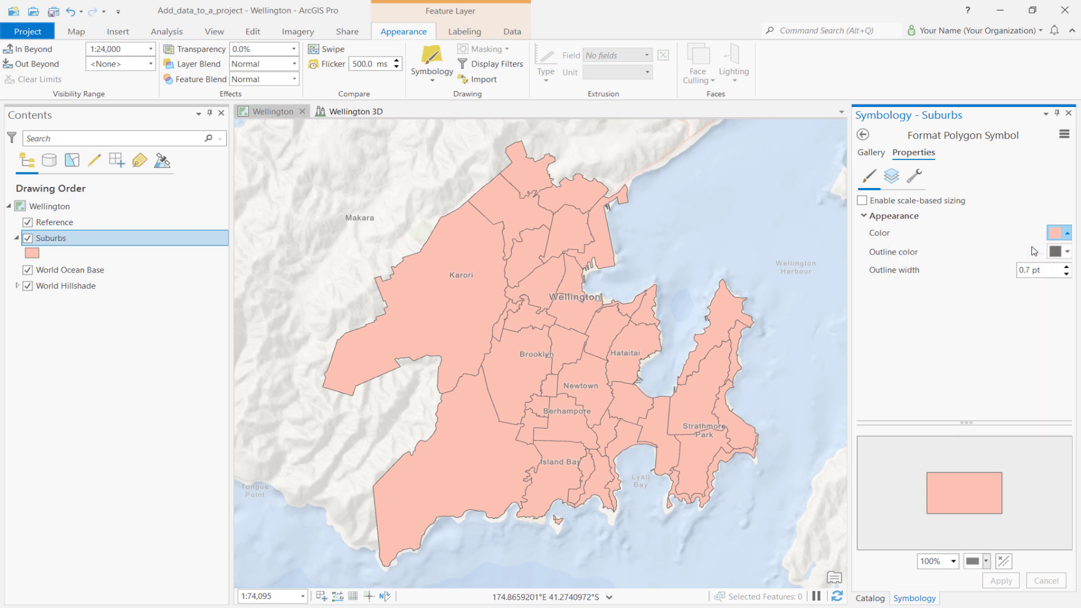
click(1060, 252)
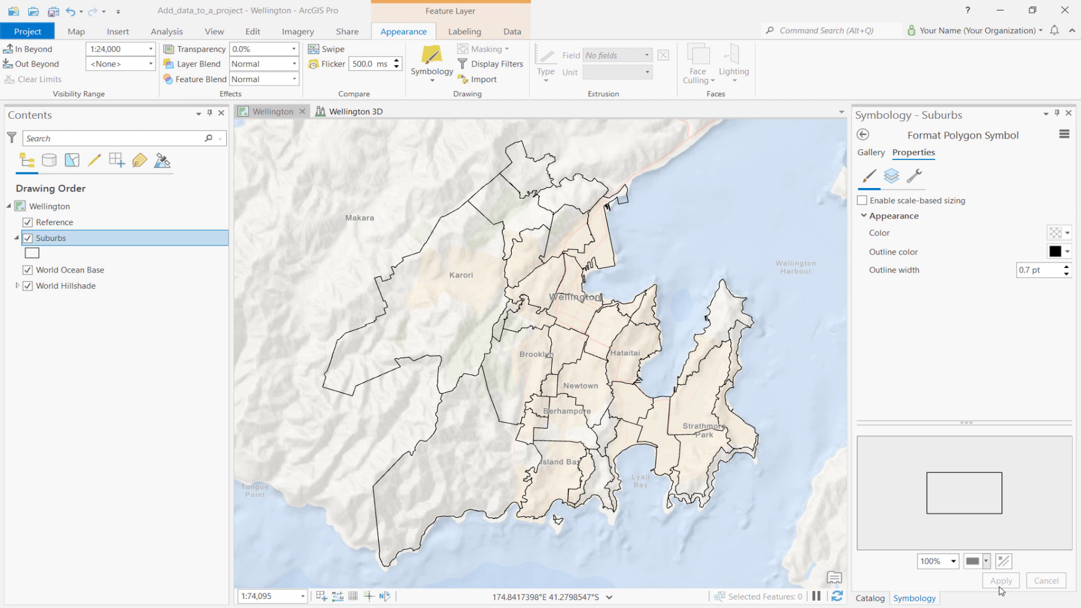
click(869, 598)
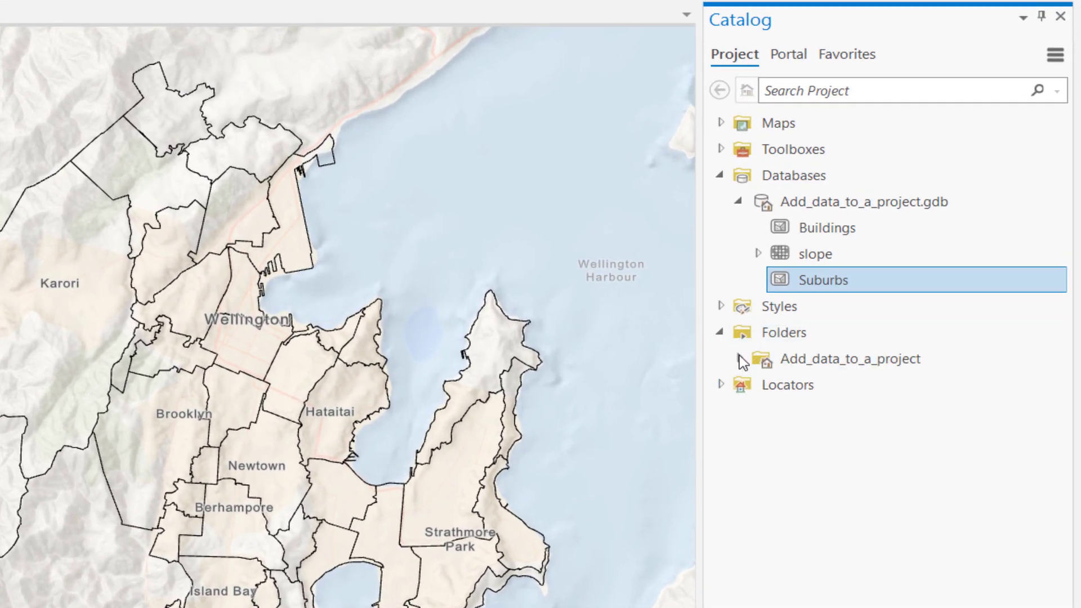
Add Flood_Zone_Wellington.shp from the project folder and move it beneath the Suburbs layer.
click(738, 359)
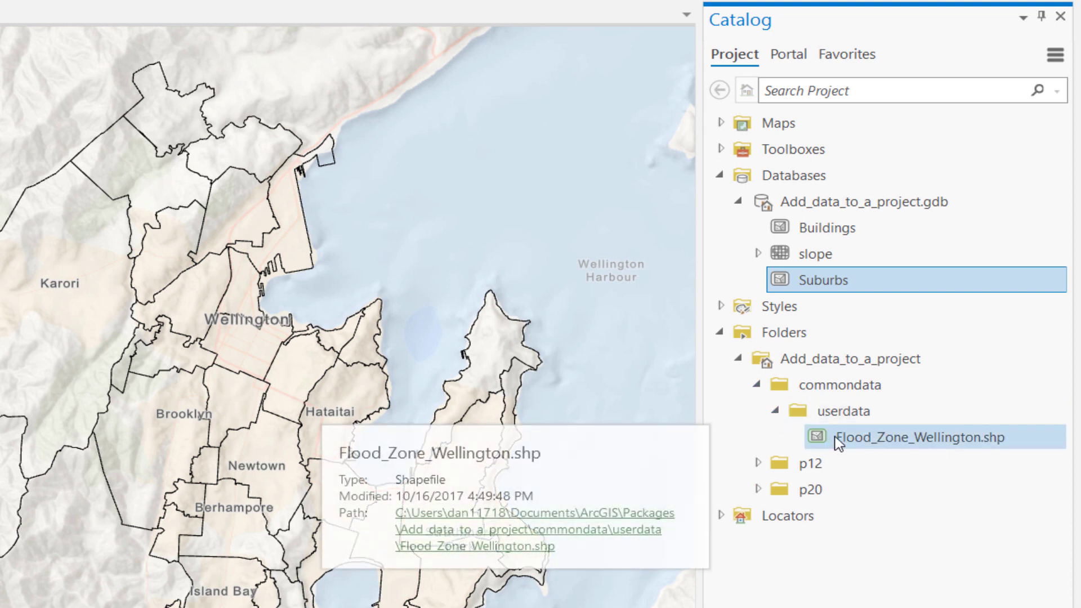
click(924, 437)
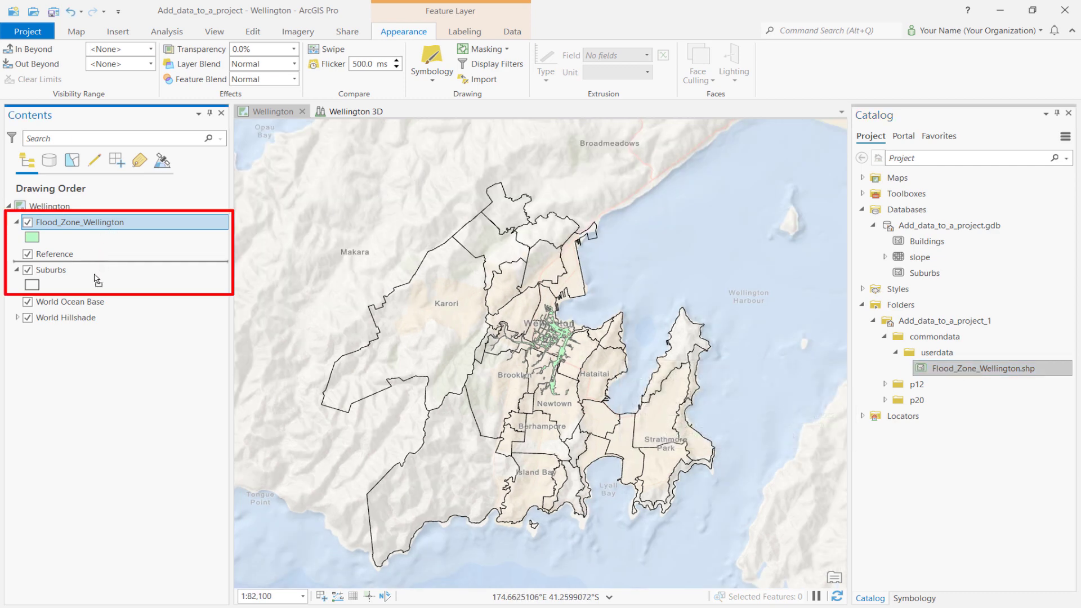
drag(83, 221, 82, 272)
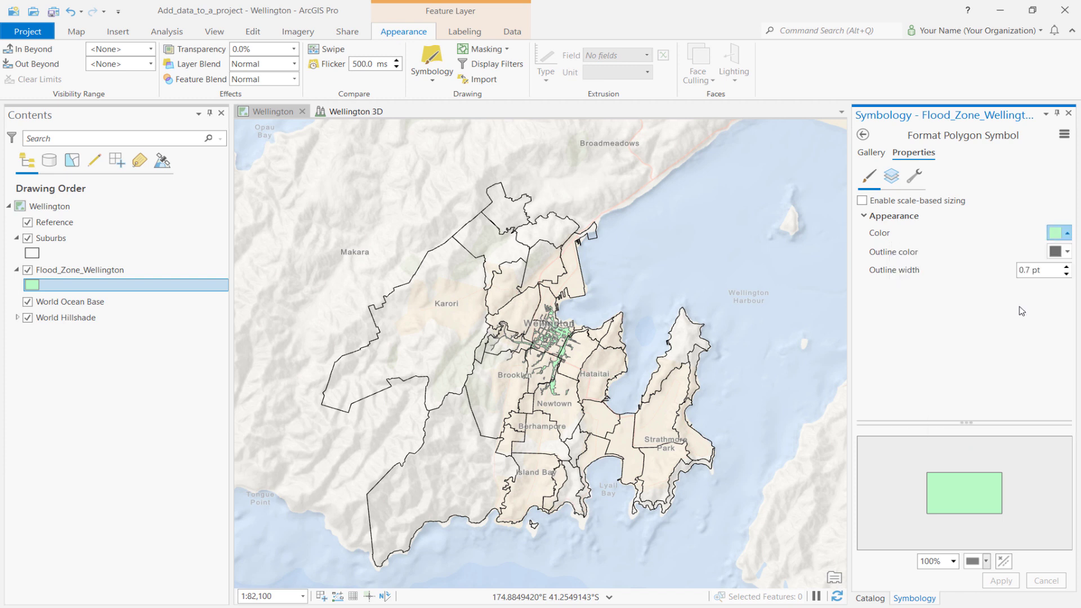
Fill the Flood_Zone_Wellington polygons with bright blue and a 0 pt outline.
click(1056, 233)
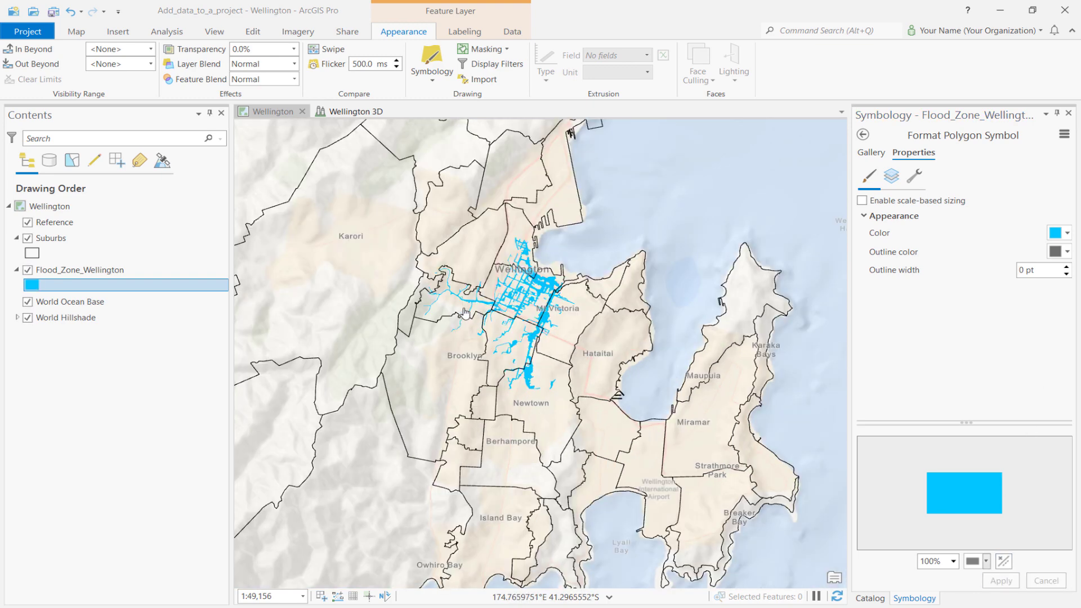
click(83, 270)
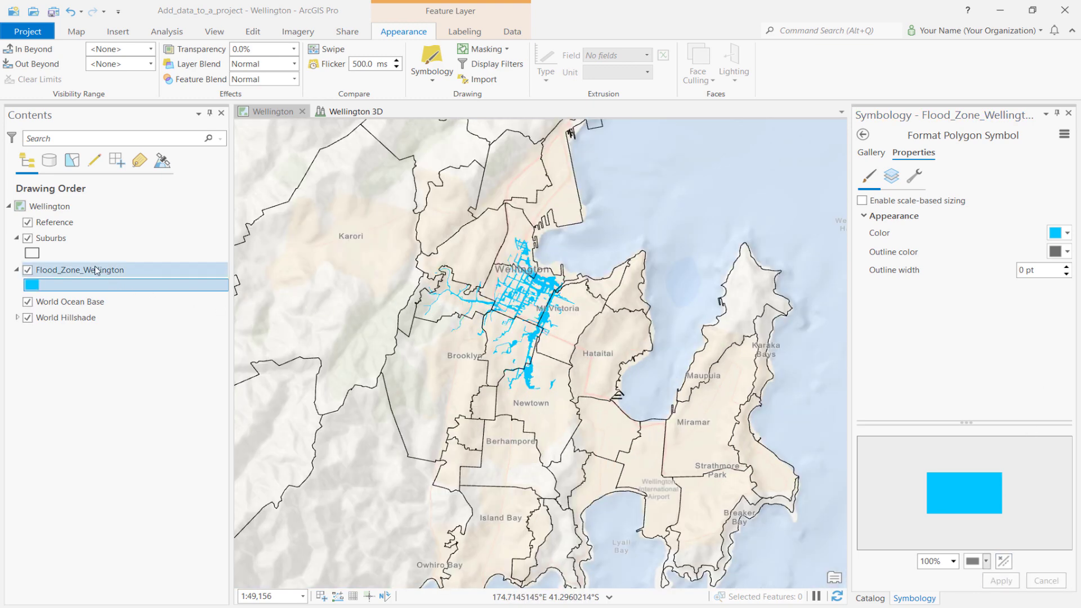
Zoom to the Flood_Zone_Wellington layer extent and dismiss the Te Aro suburb pop-up.
right_click(78, 270)
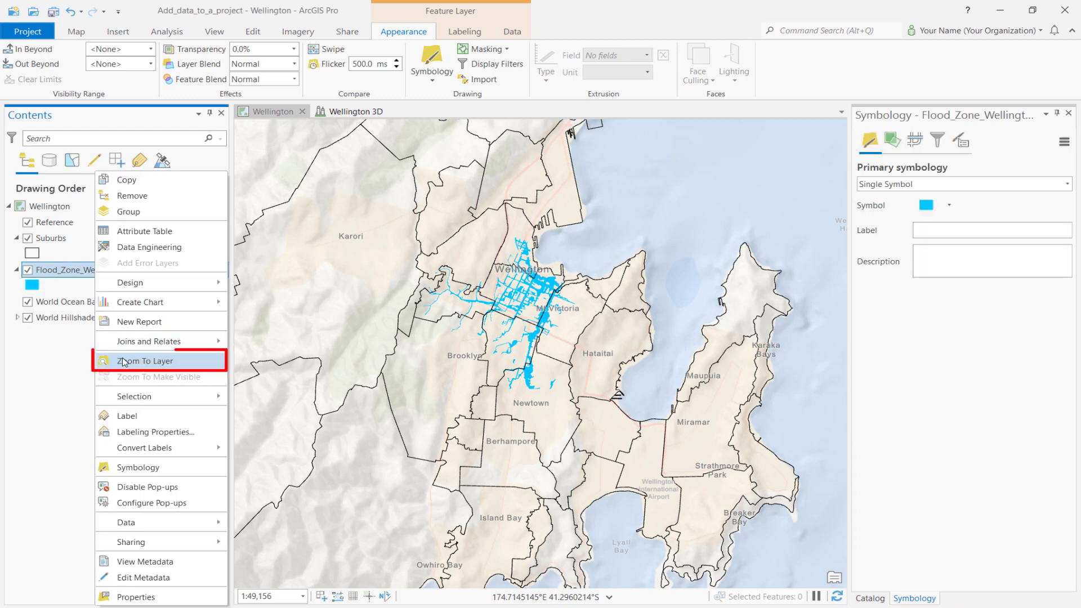
click(142, 359)
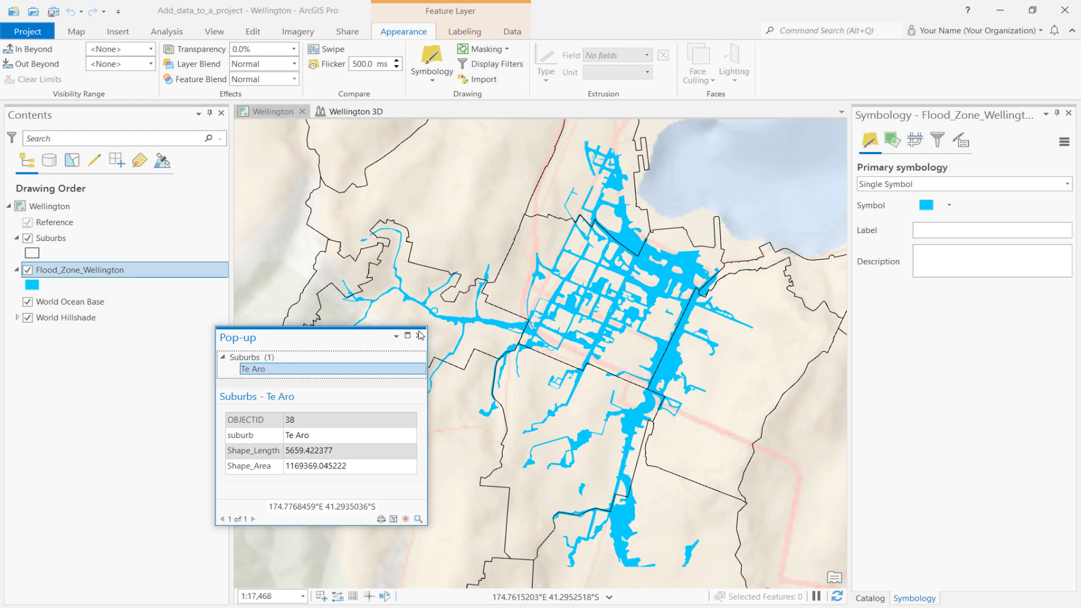
click(419, 337)
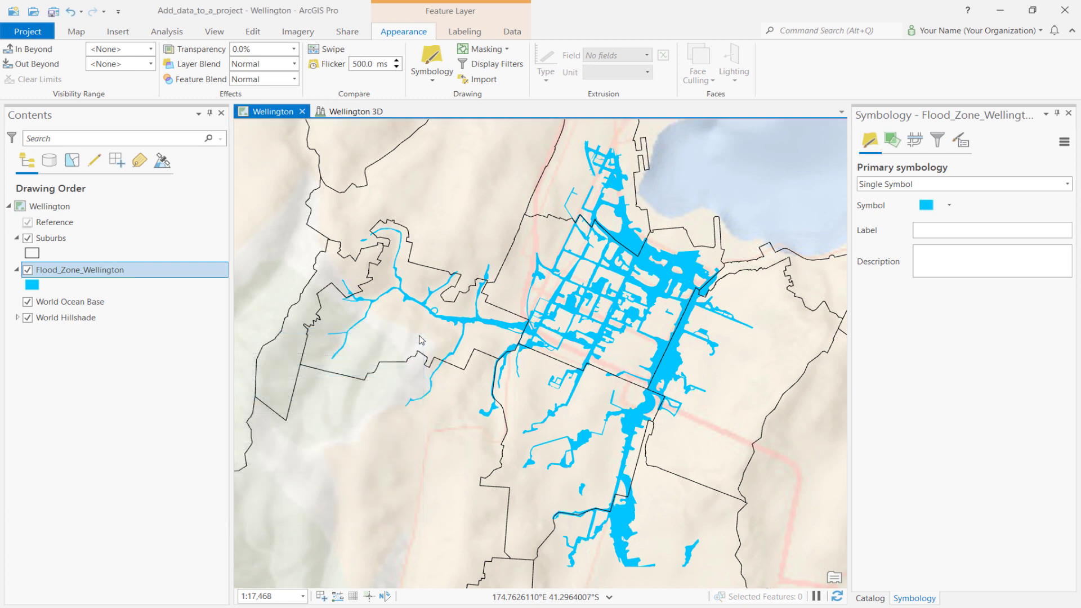
click(53, 11)
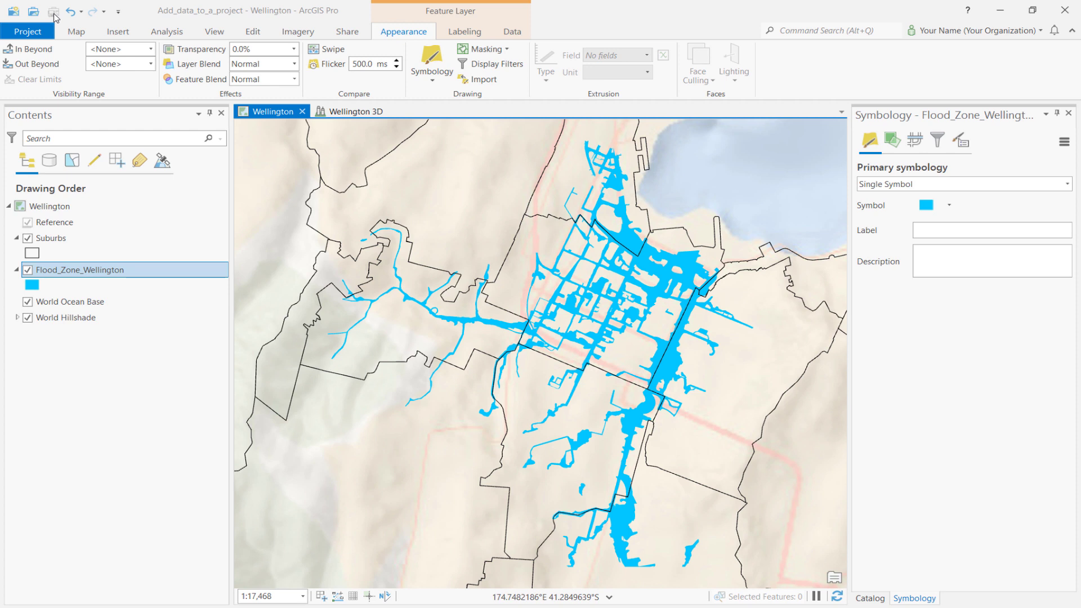
mouse_move(205, 365)
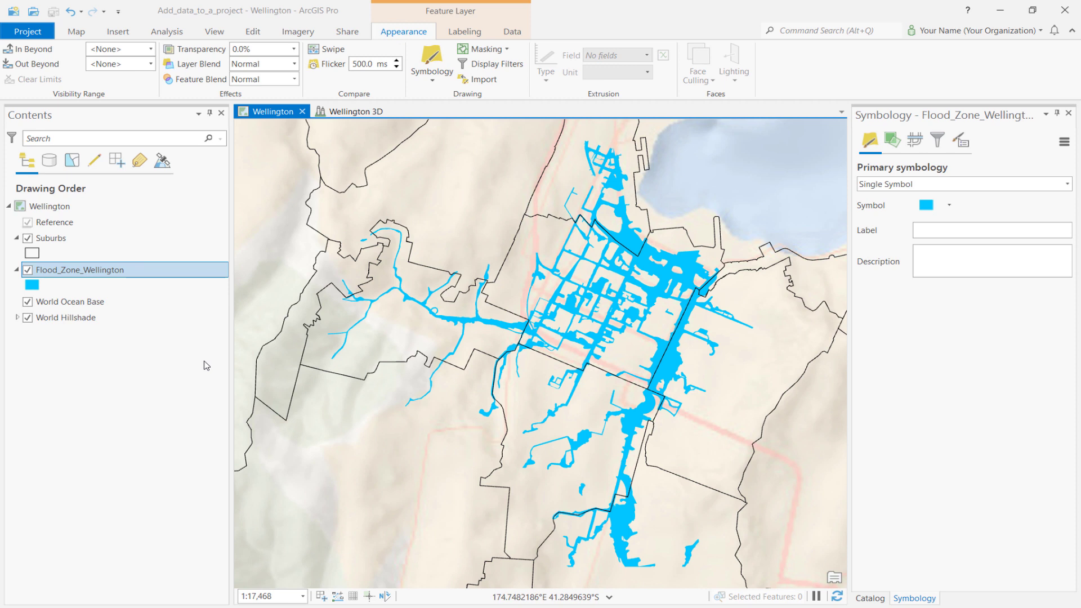
Copy Flood_Zone_Wellington from the 2D map and paste it into the Wellington 3D scene.
right_click(79, 270)
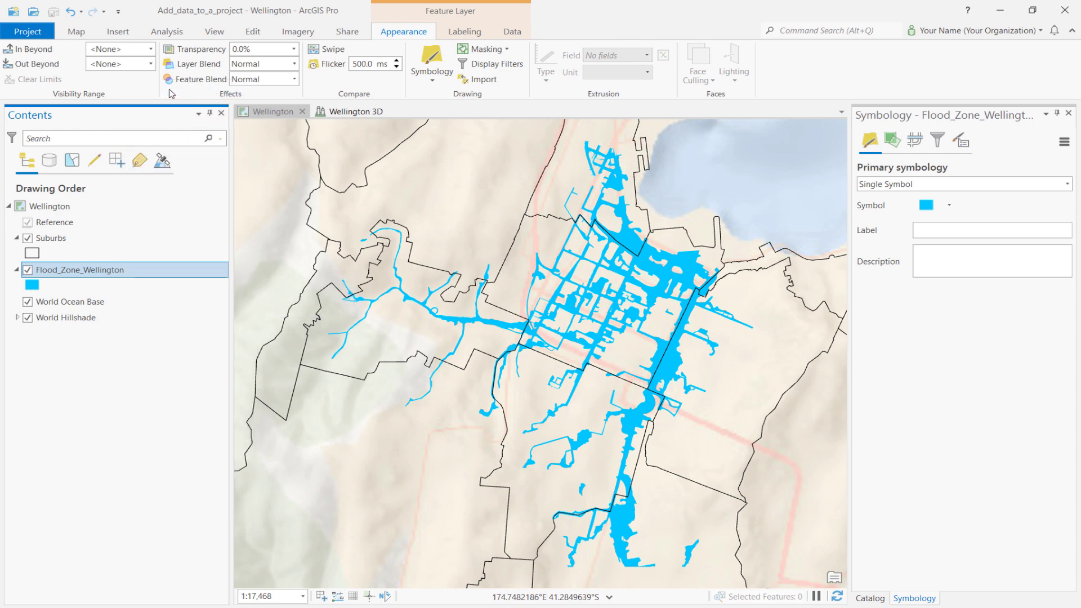
click(356, 111)
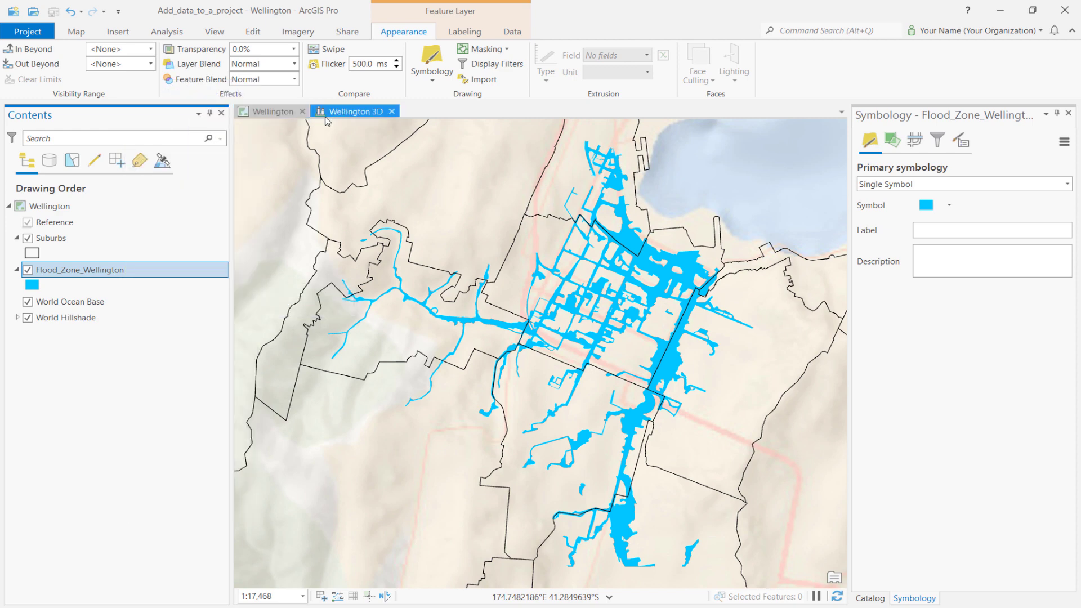
click(354, 111)
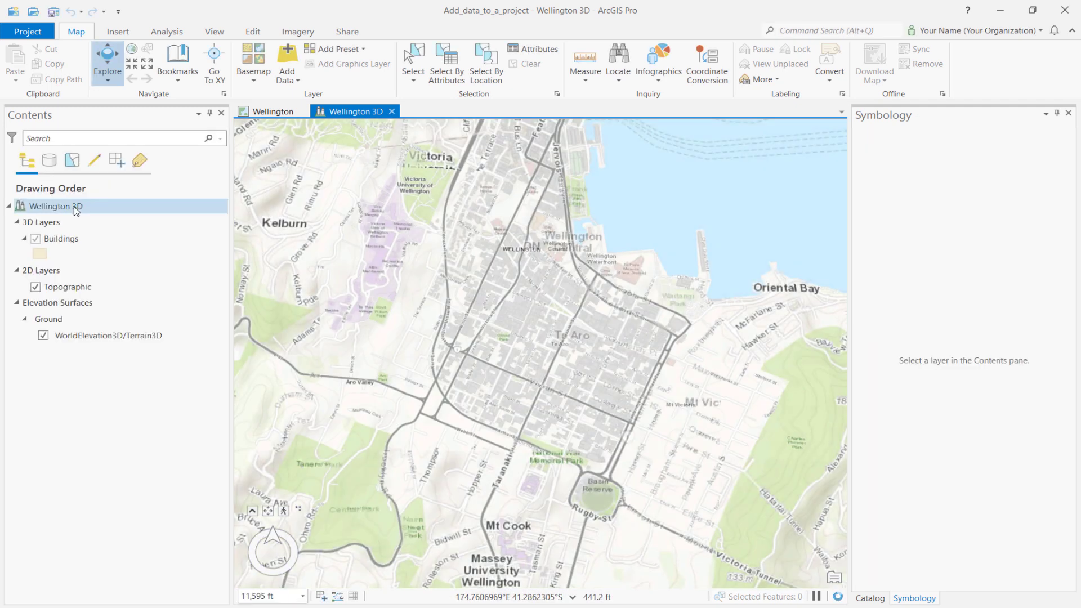
right_click(55, 206)
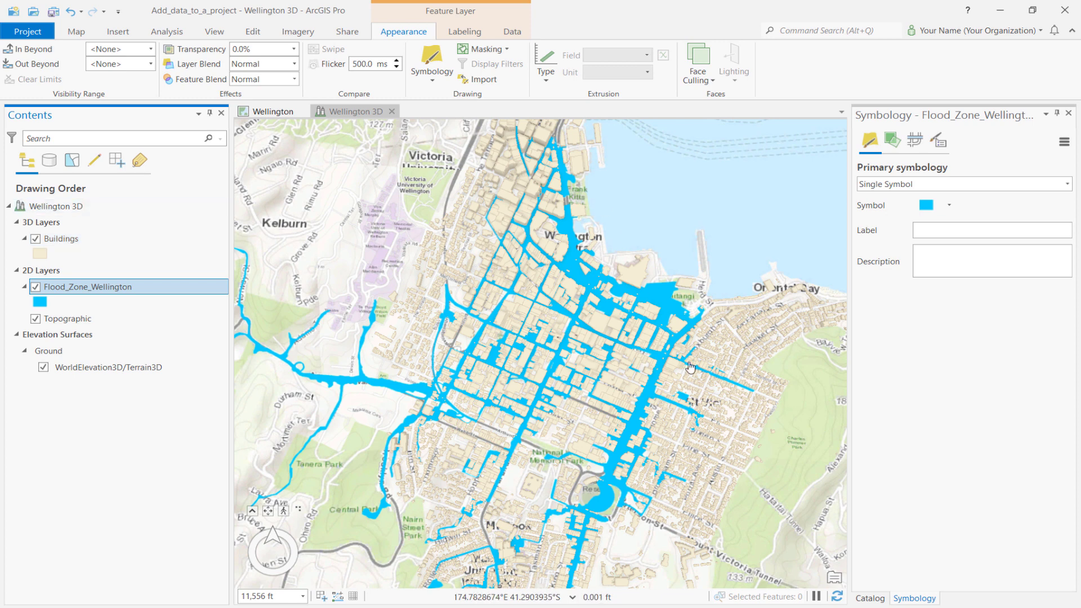
Add the project's slope raster to the Wellington 3D scene with the green-to-red Slope color scheme.
click(869, 598)
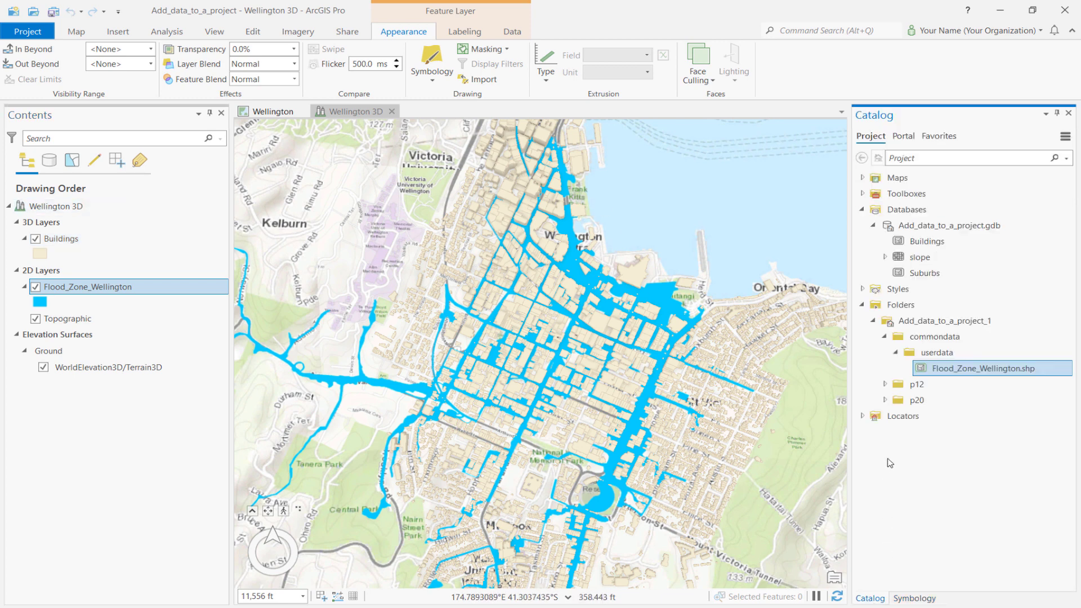
click(925, 273)
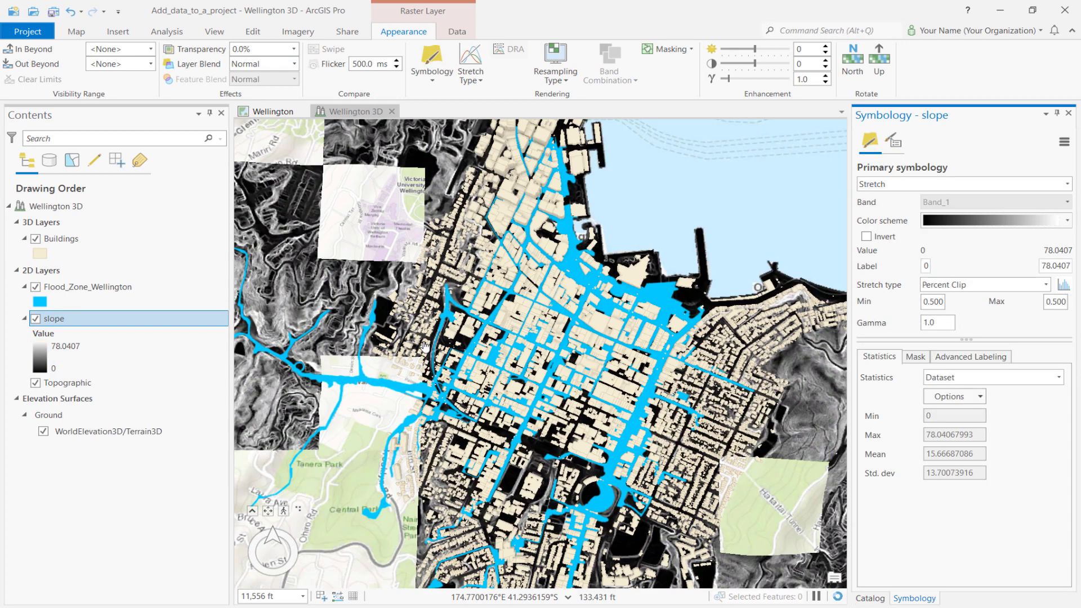
click(1068, 220)
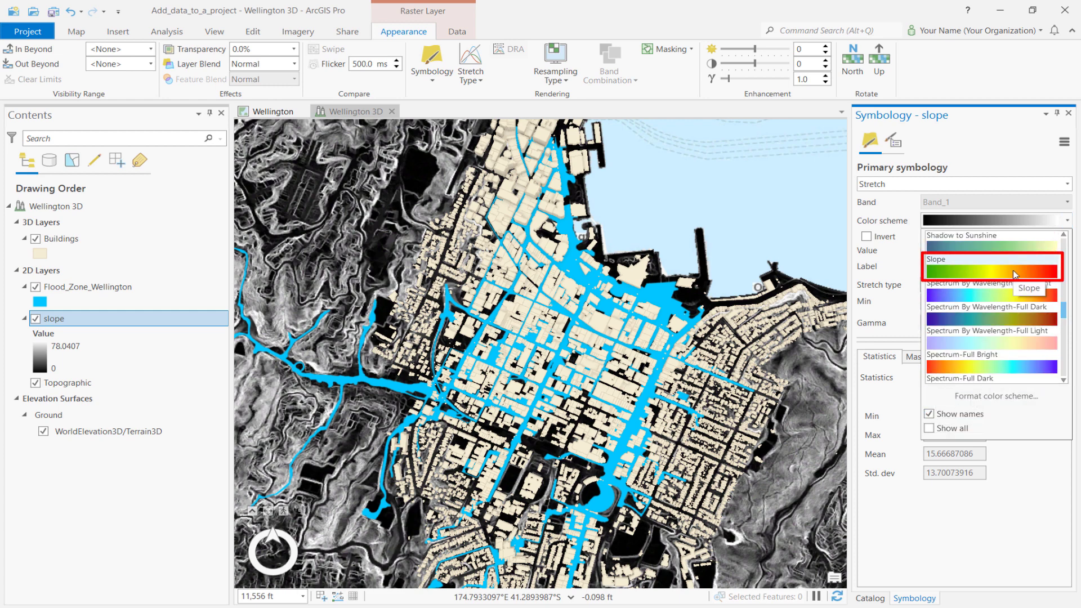
click(990, 258)
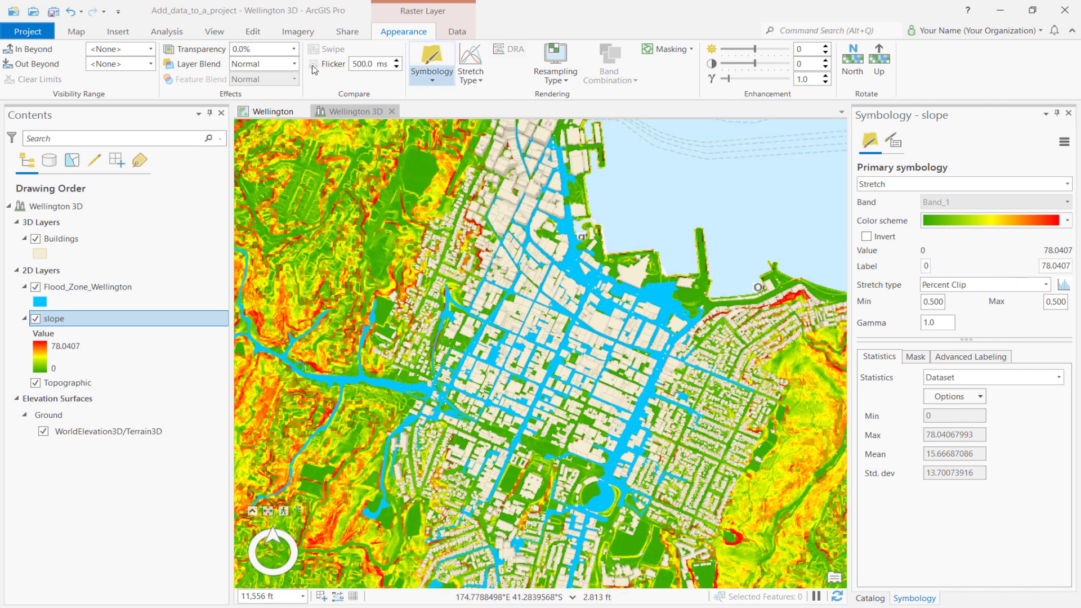
click(76, 32)
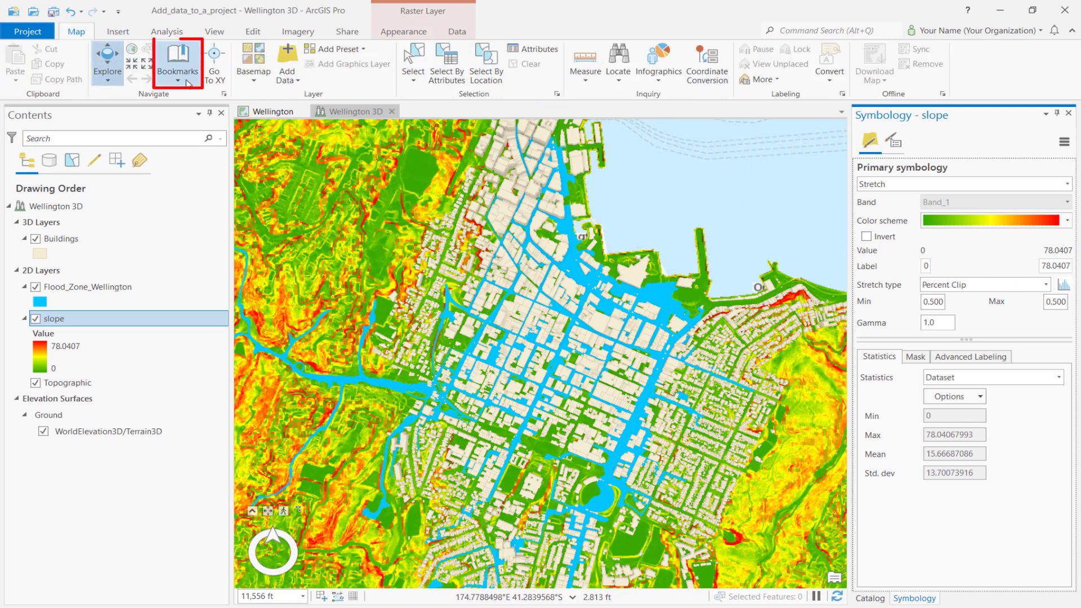
Jump to the Flood View 1 bookmark, then to another saved flood view bookmark.
click(177, 62)
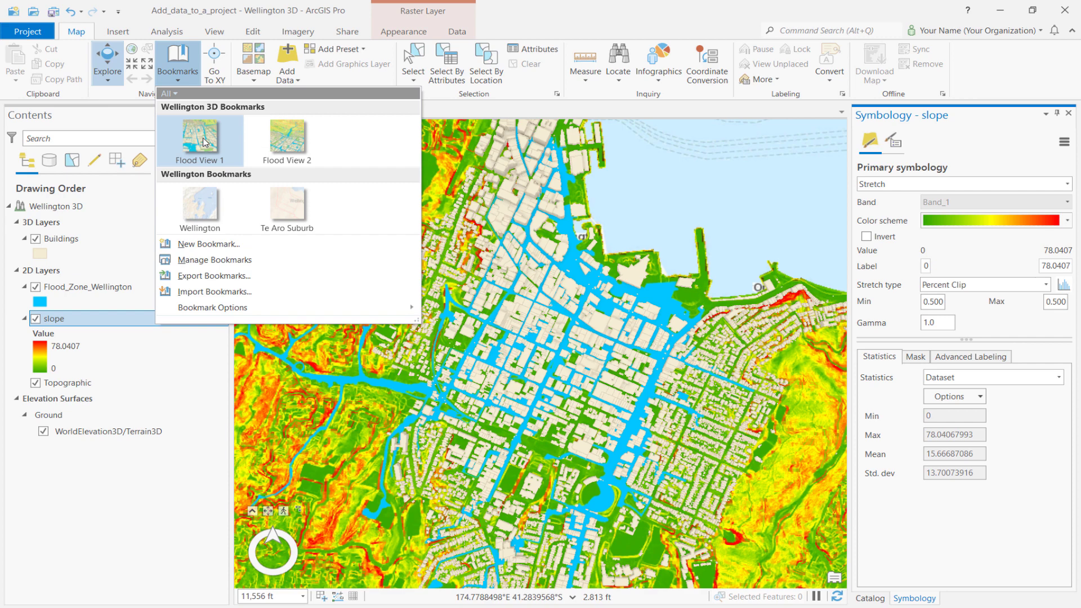
click(201, 137)
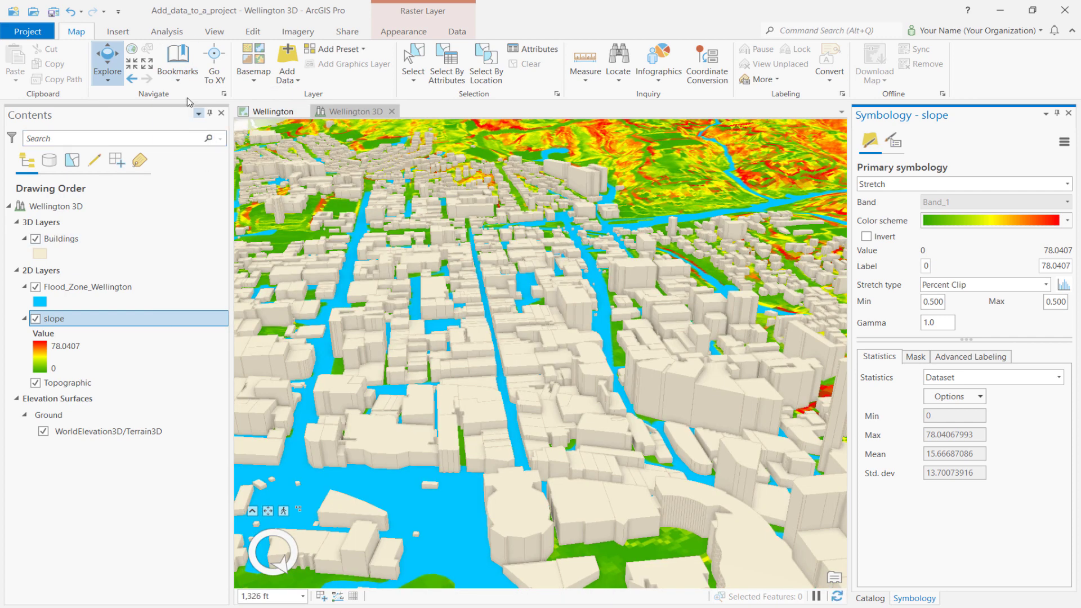
click(178, 62)
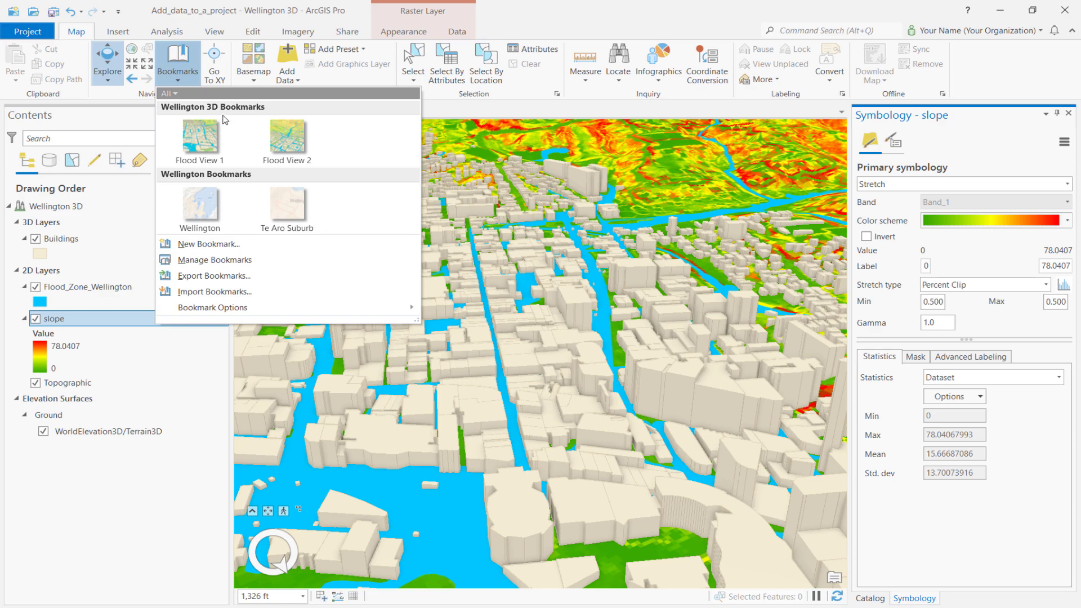
click(199, 138)
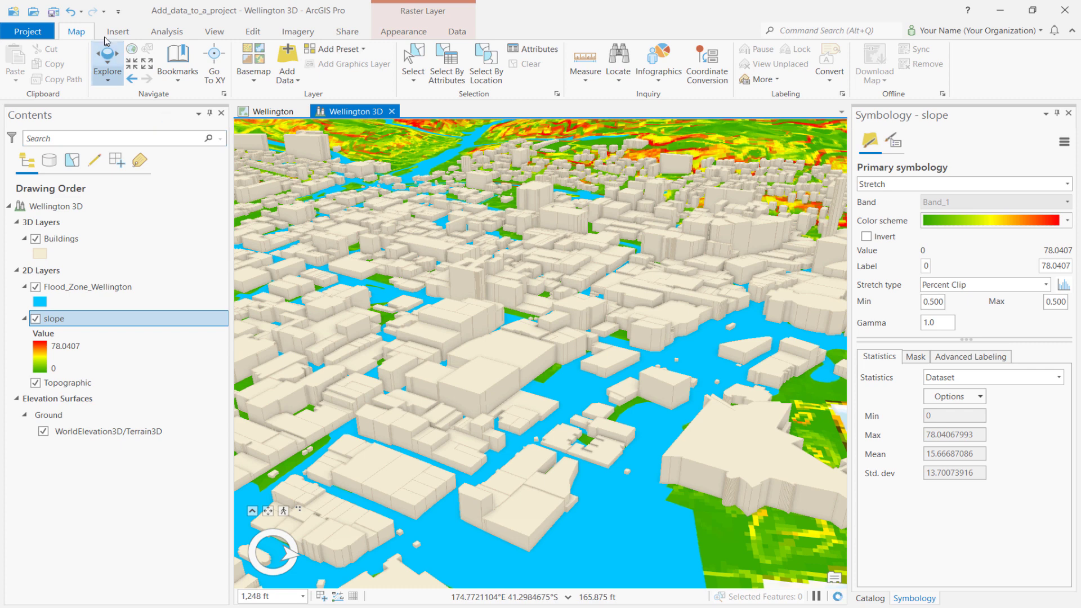
mouse_move(52, 12)
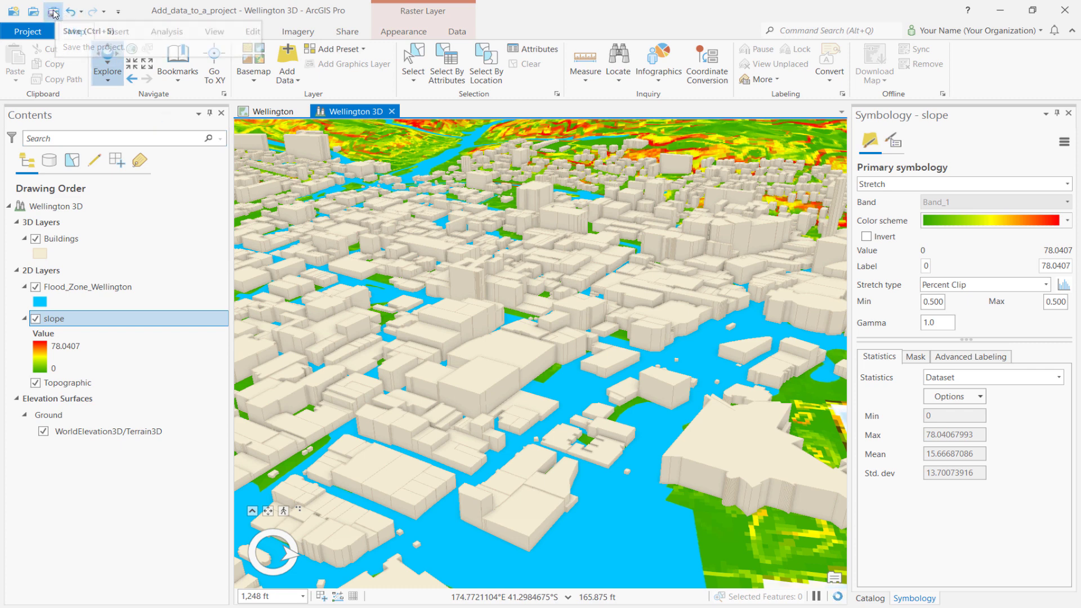